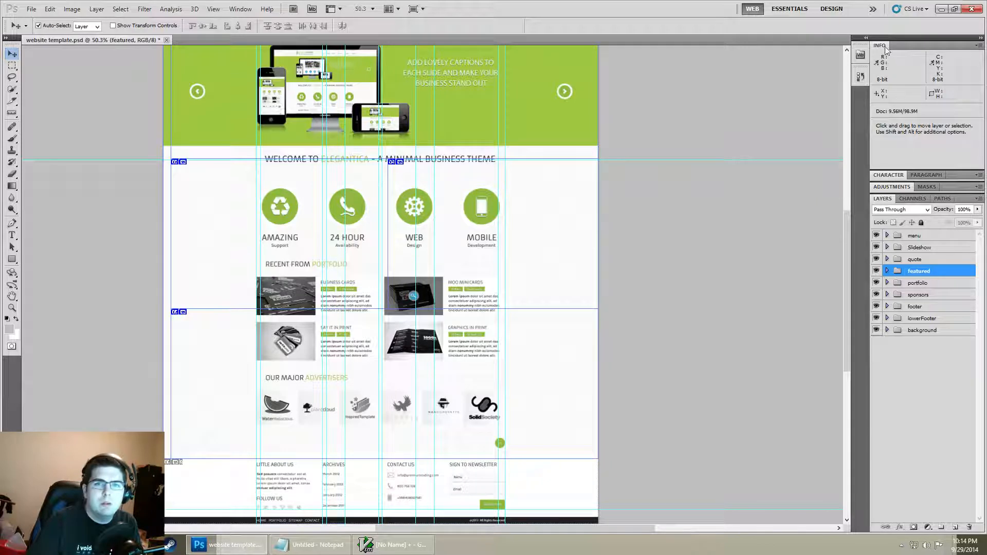
Enlarge the layer list and inspect the menu and Slideshow groups by expanding and hiding them
left_click(879, 45)
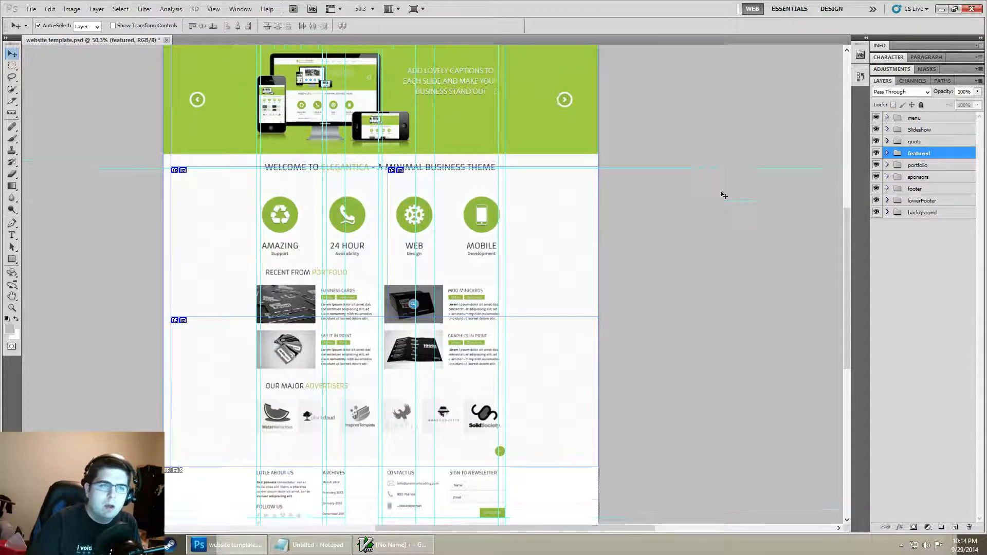
scroll("up", 3)
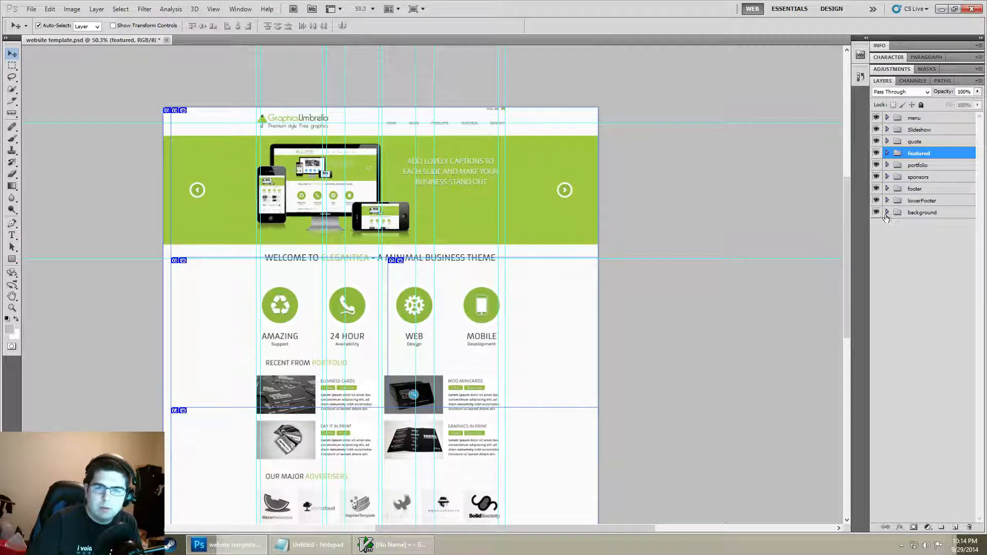
mouse_move(889, 122)
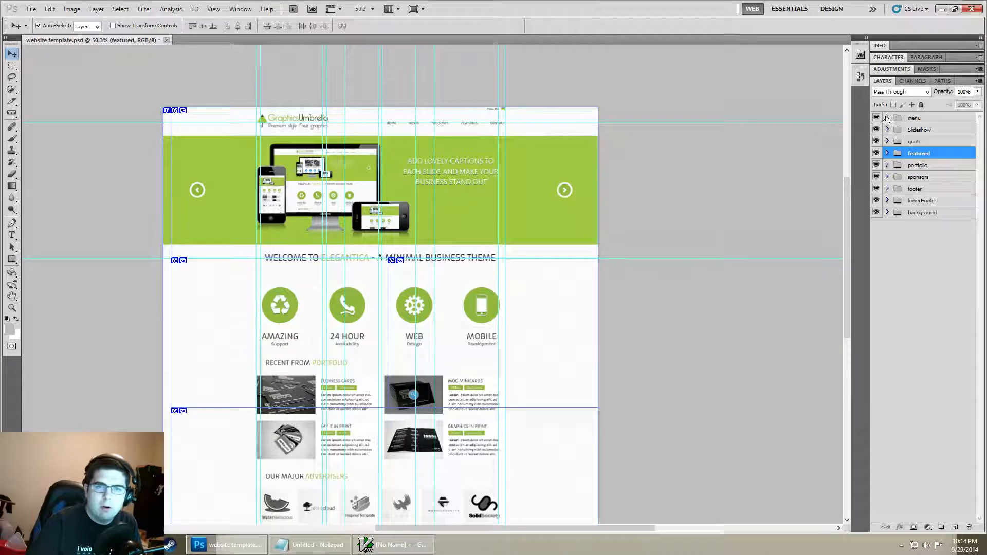
left_click(886, 117)
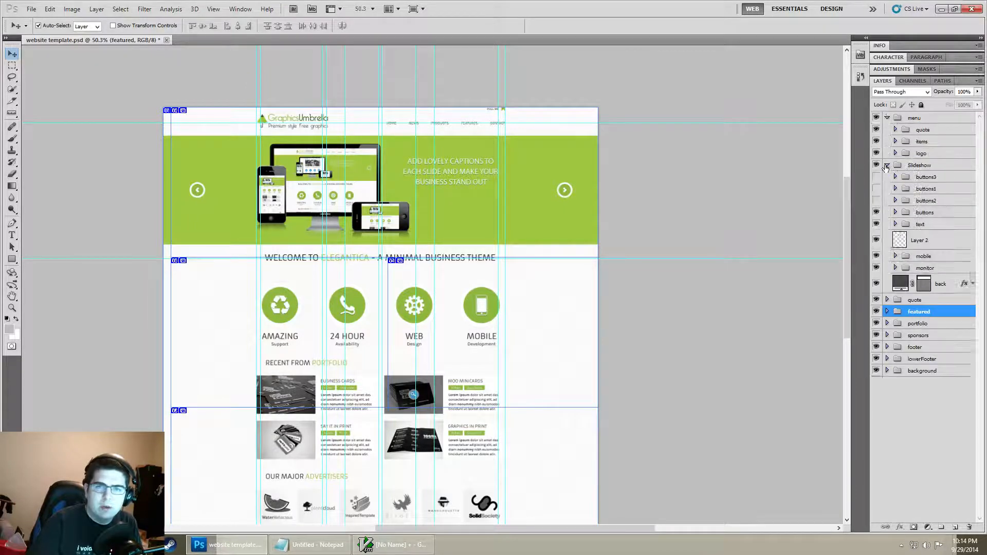
left_click(886, 117)
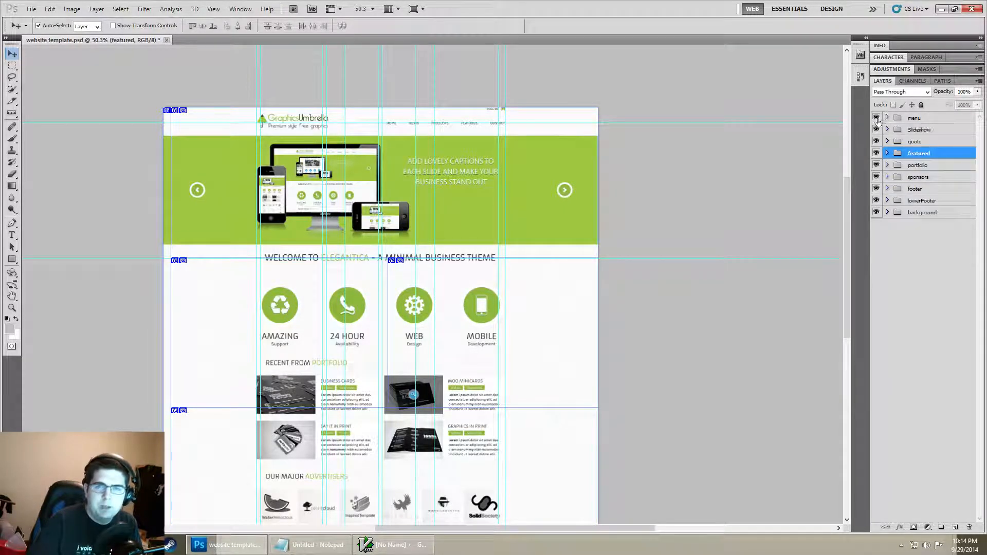
left_click(874, 117)
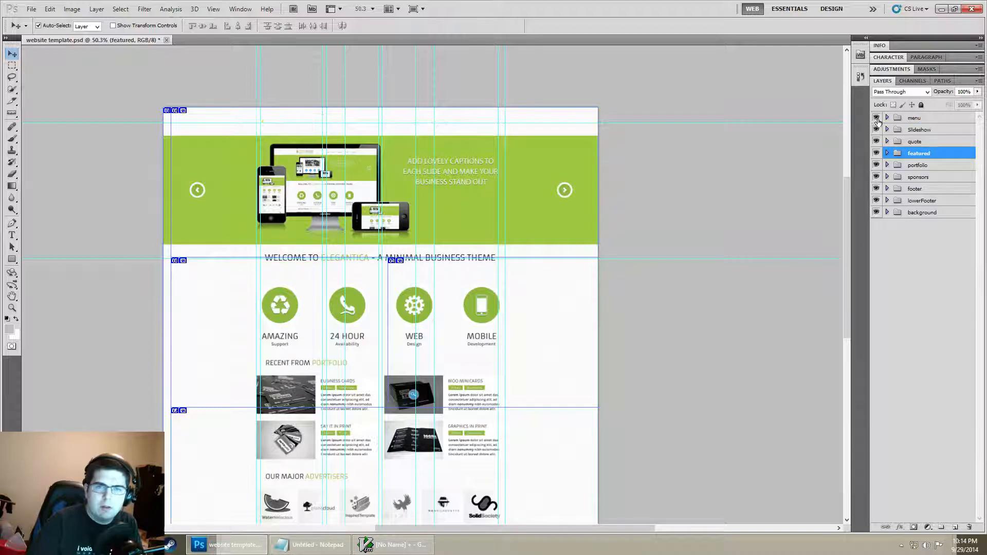
left_click(875, 129)
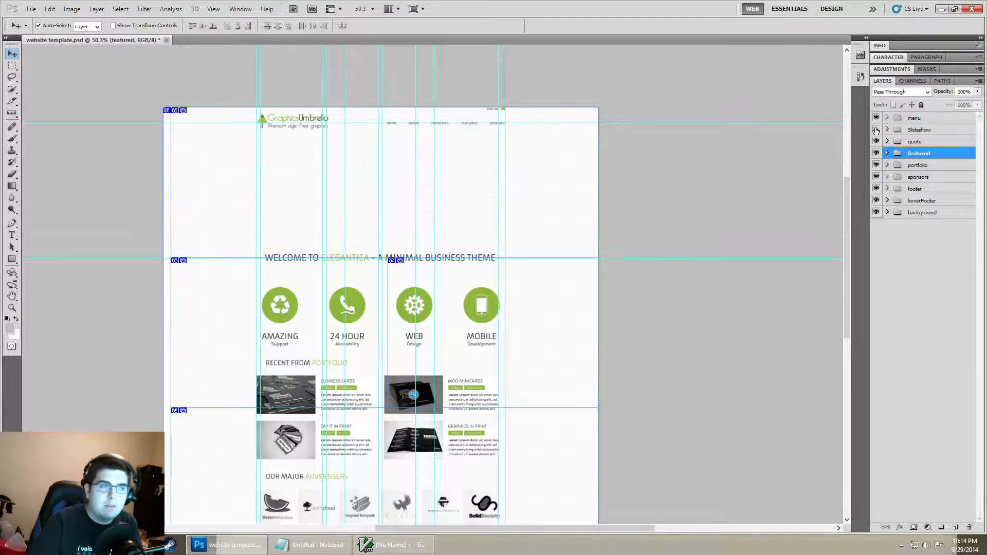
left_click(875, 130)
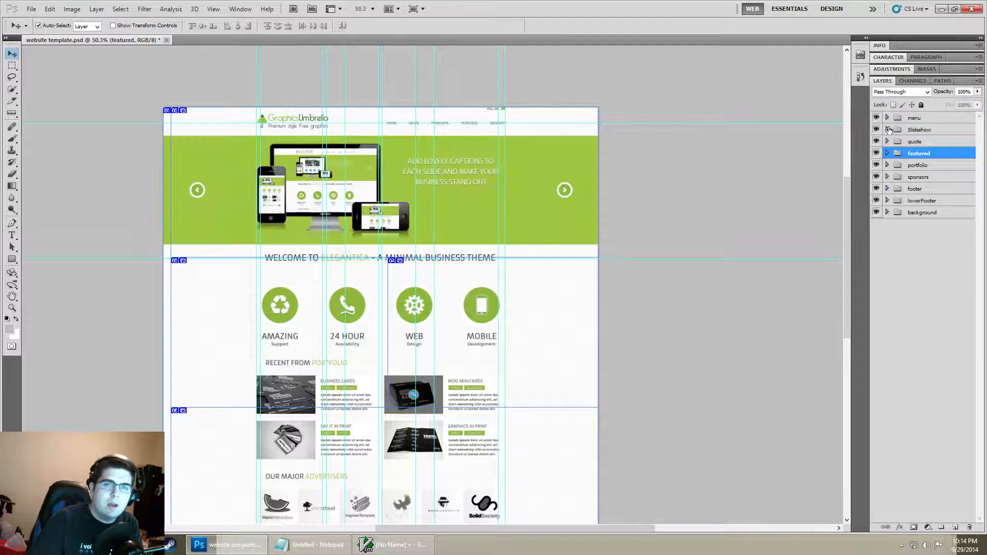
left_click(886, 129)
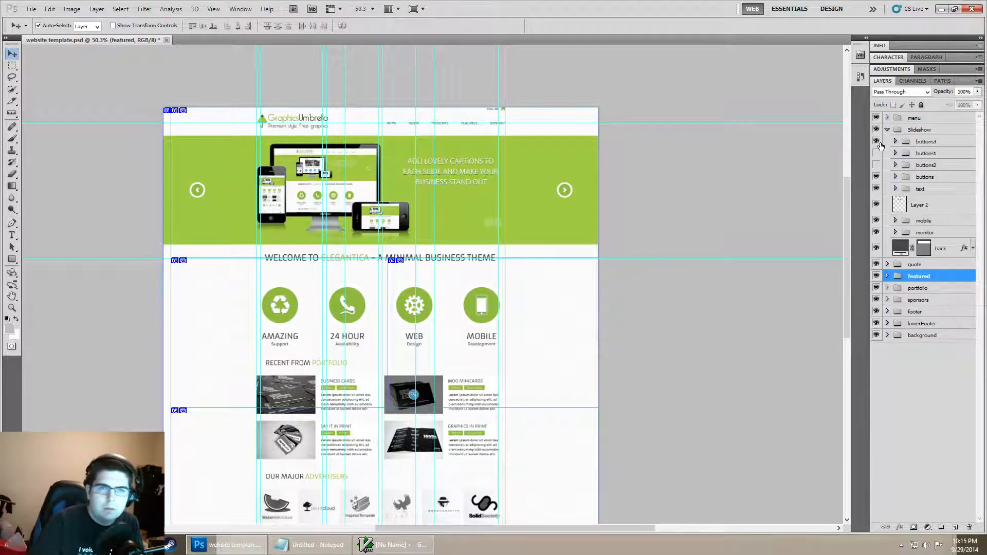
left_click(886, 129)
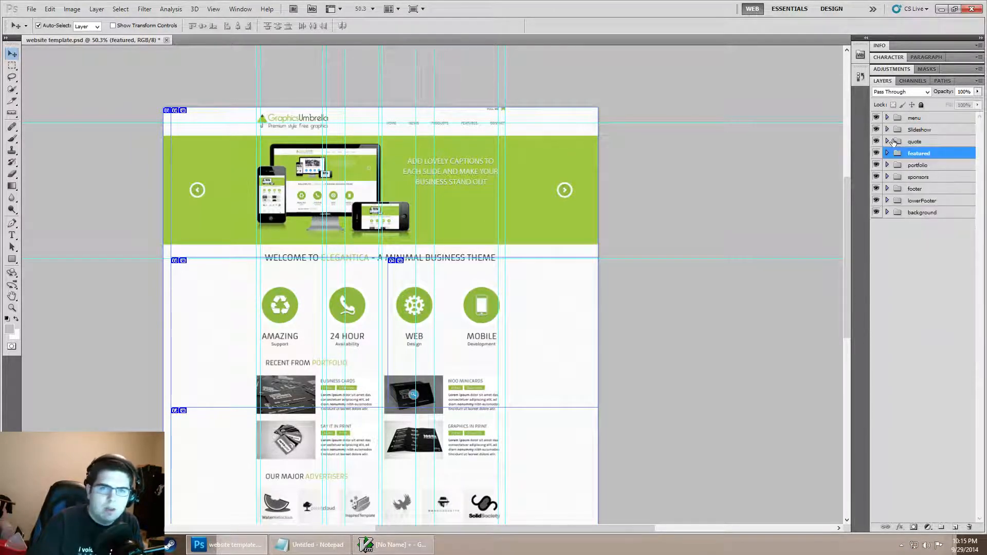
left_click(888, 154)
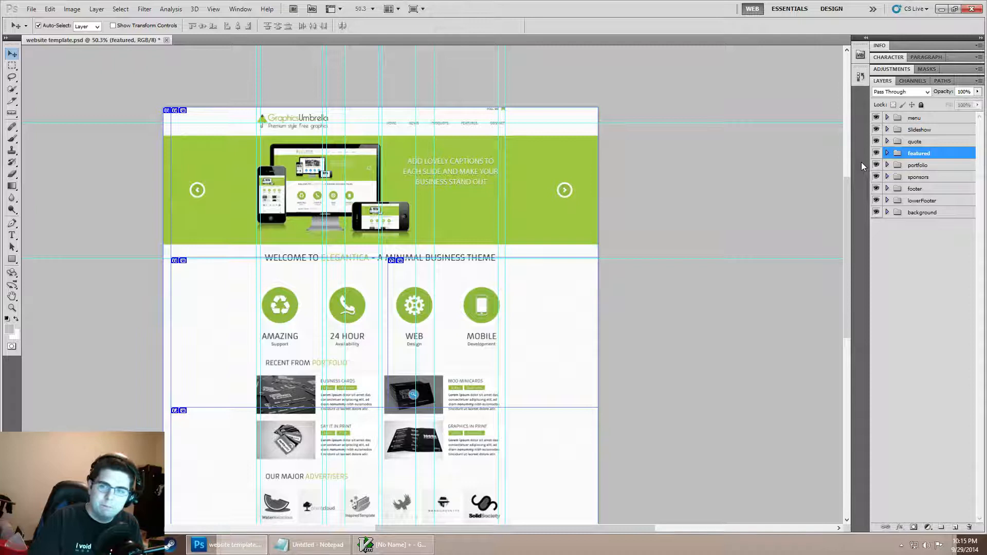
mouse_move(757, 244)
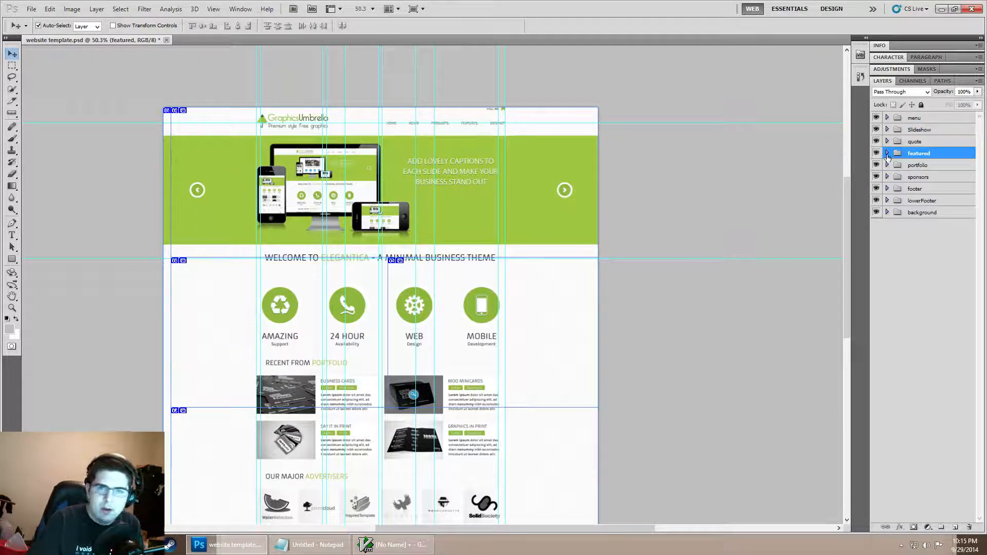
Expand the featured group with its 24 HOUR and AMAZING items, and toggle its visibility
left_click(887, 153)
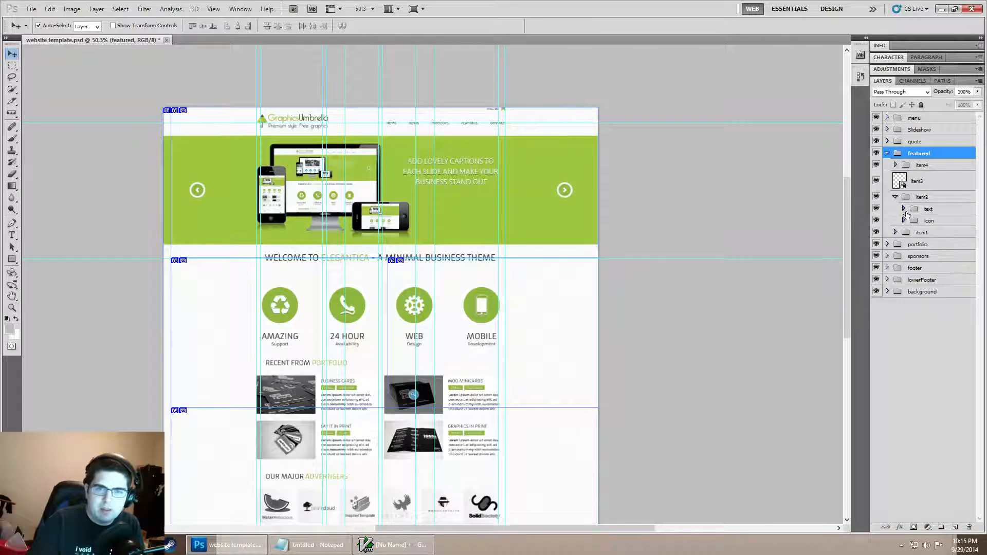
left_click(903, 209)
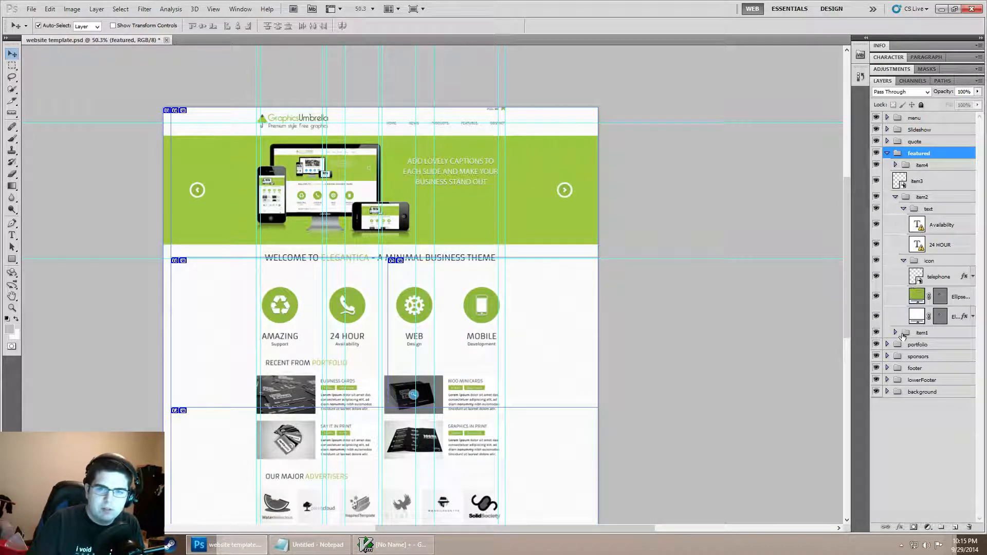
left_click(895, 332)
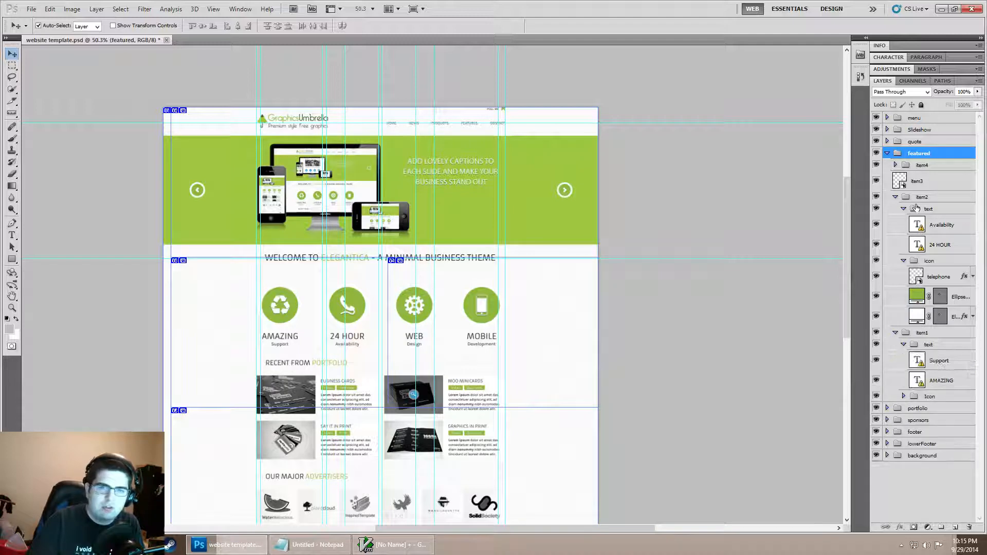
left_click(874, 153)
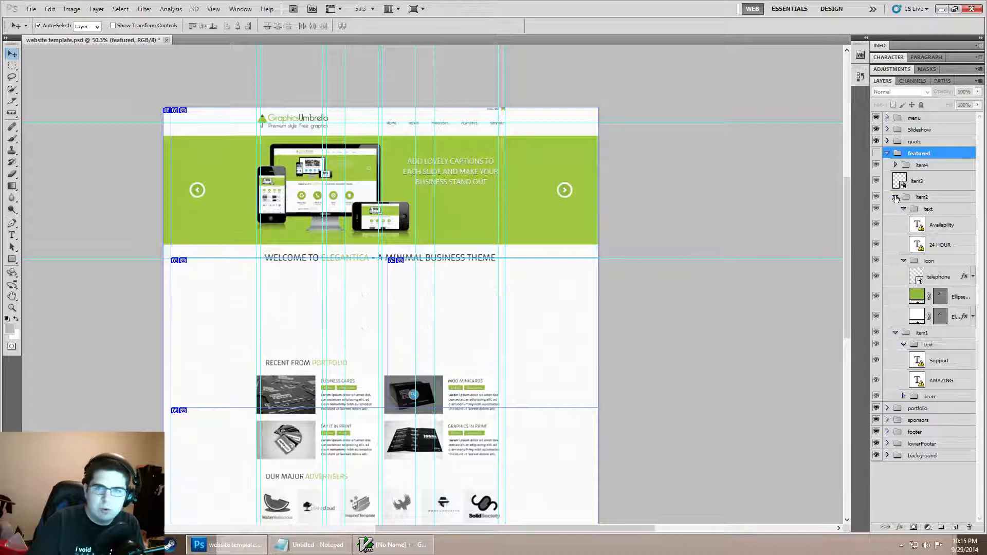
left_click(895, 197)
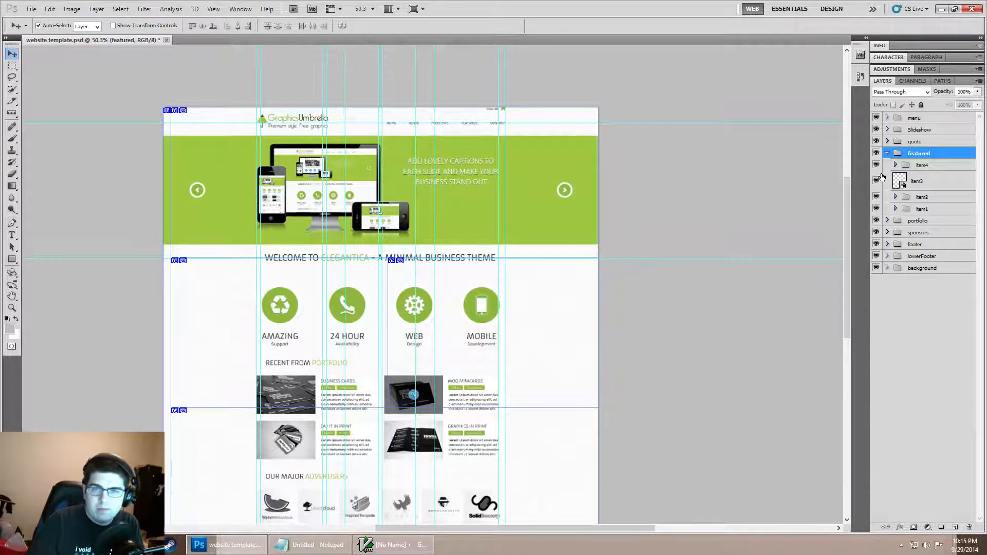
Select item4, item3 and item2, then expand the AMAZING item's Icon group layers
left_click(922, 164)
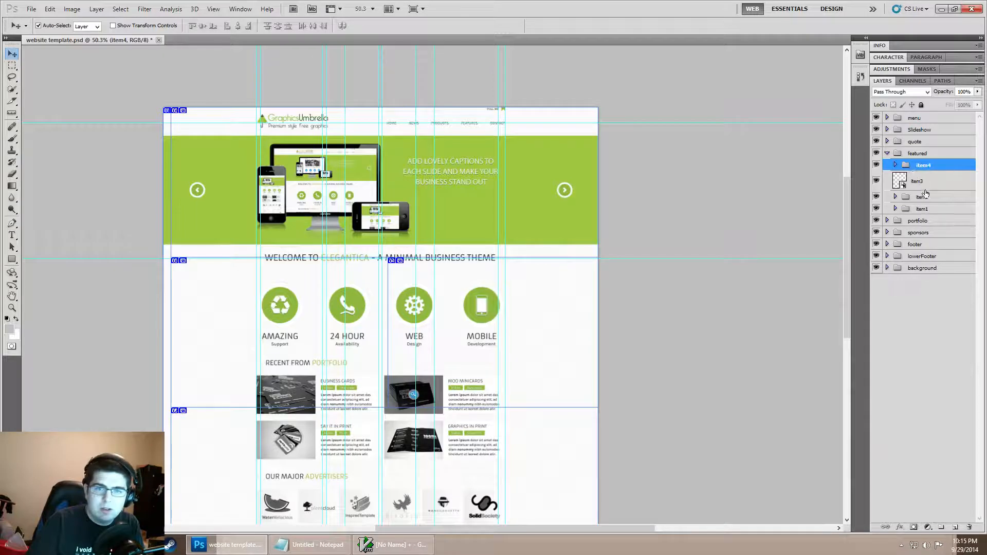
left_click(921, 181)
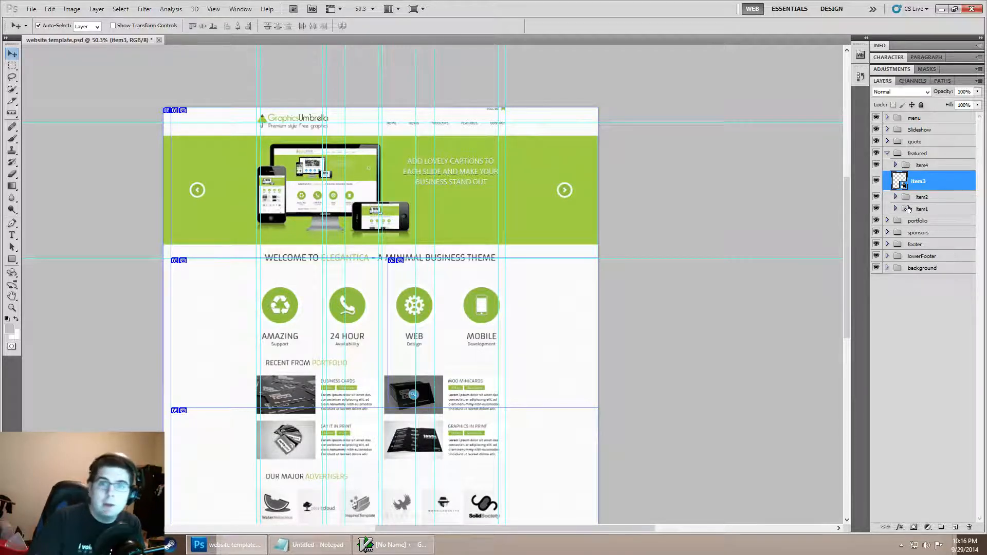
left_click(922, 197)
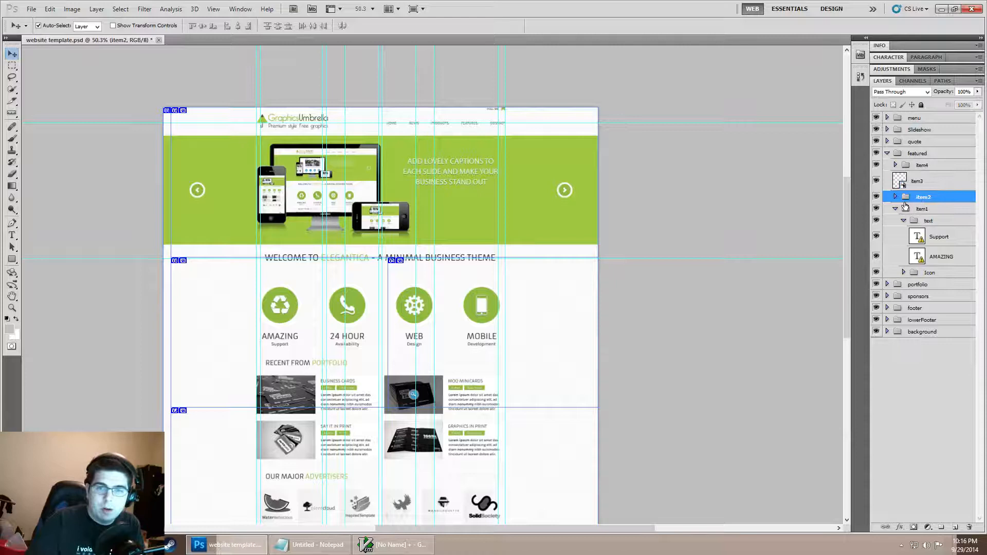
left_click(902, 220)
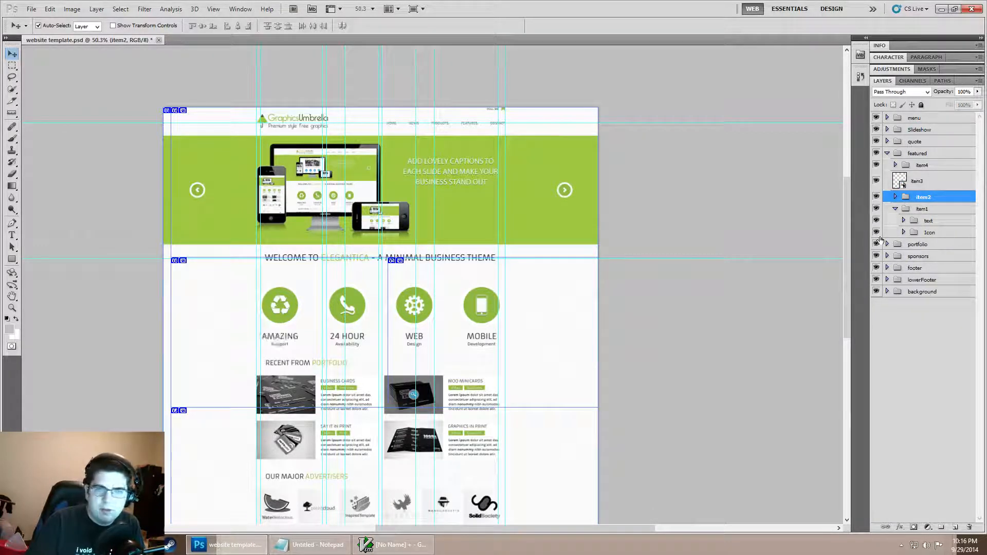
left_click(930, 232)
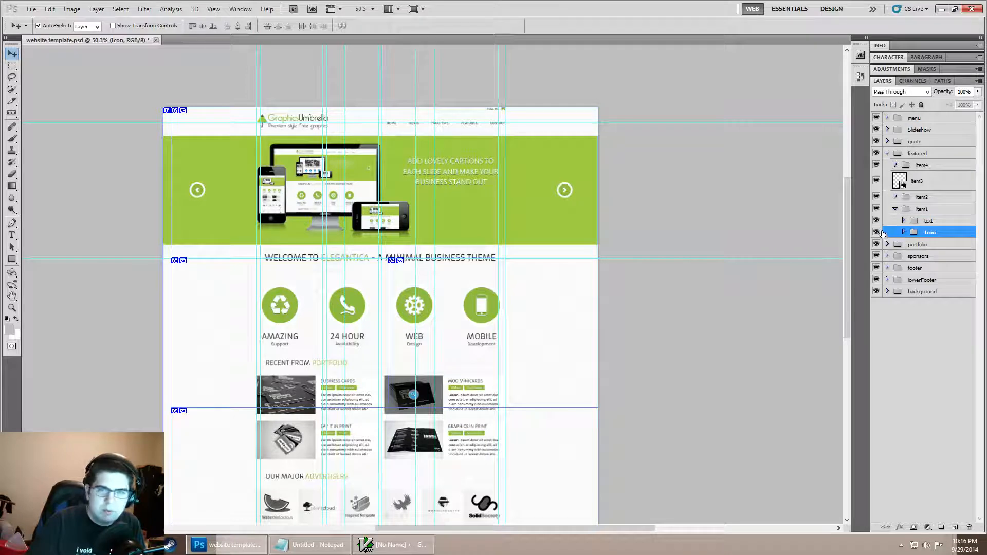
left_click(875, 232)
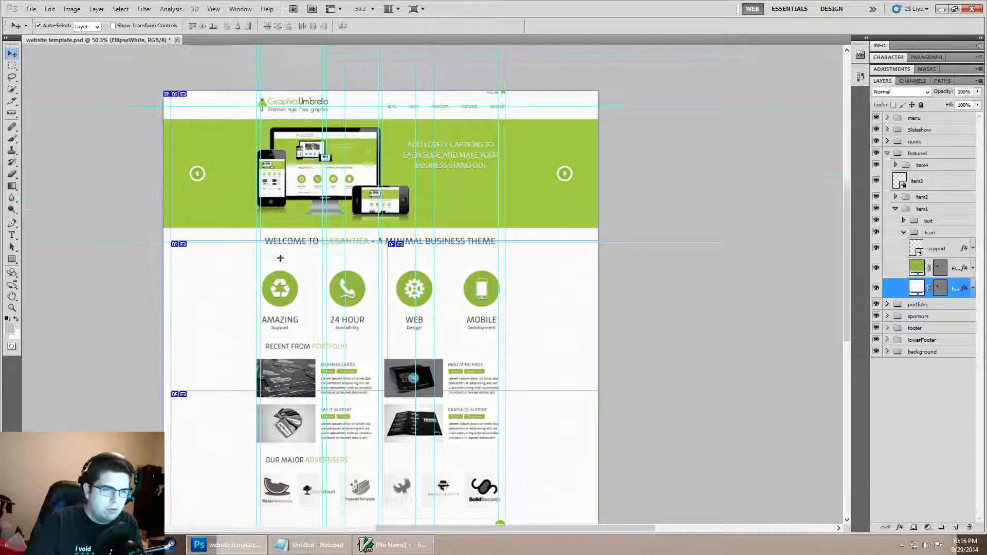
left_click(451, 154)
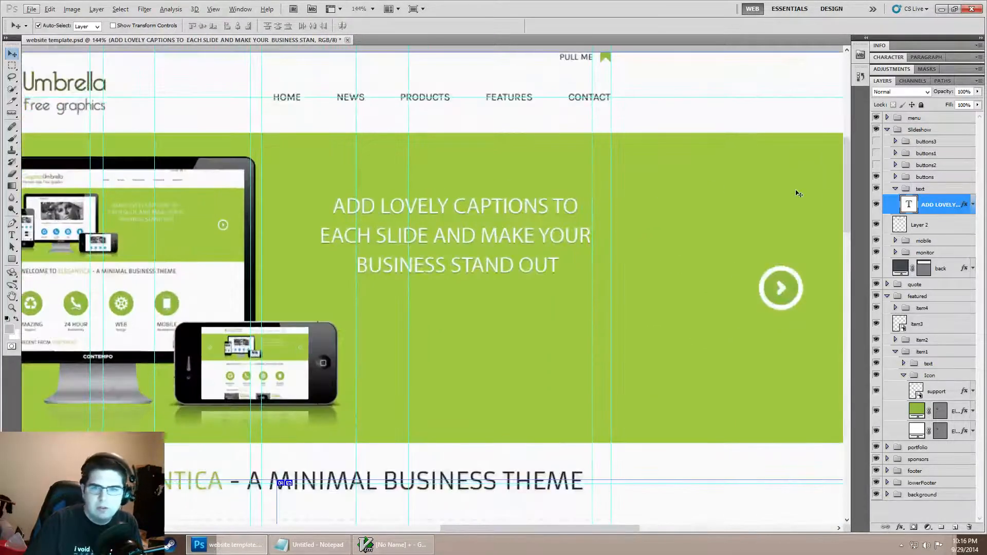
mouse_move(834, 224)
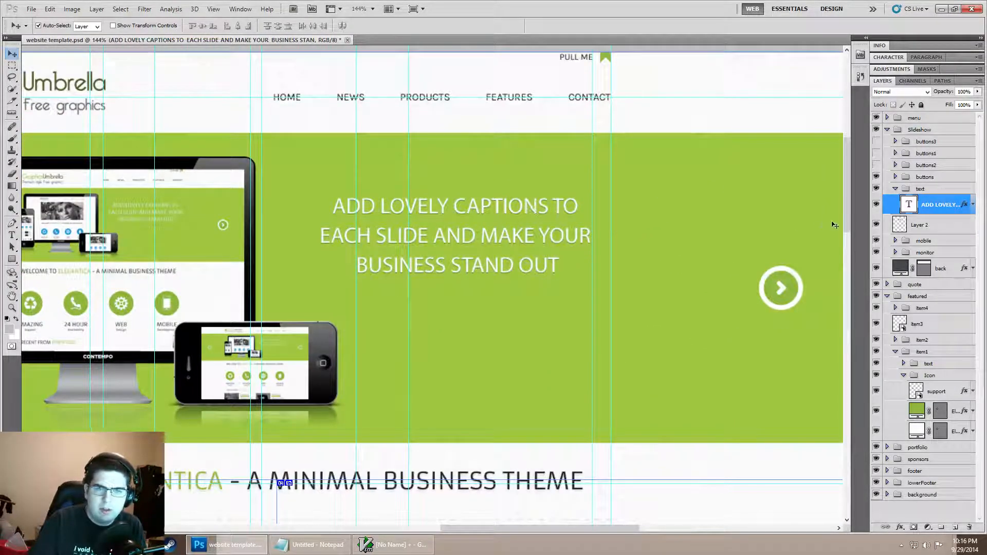
Toggle the caption text's visibility, then list its Drop Shadow and Color Overlay effects
left_click(874, 204)
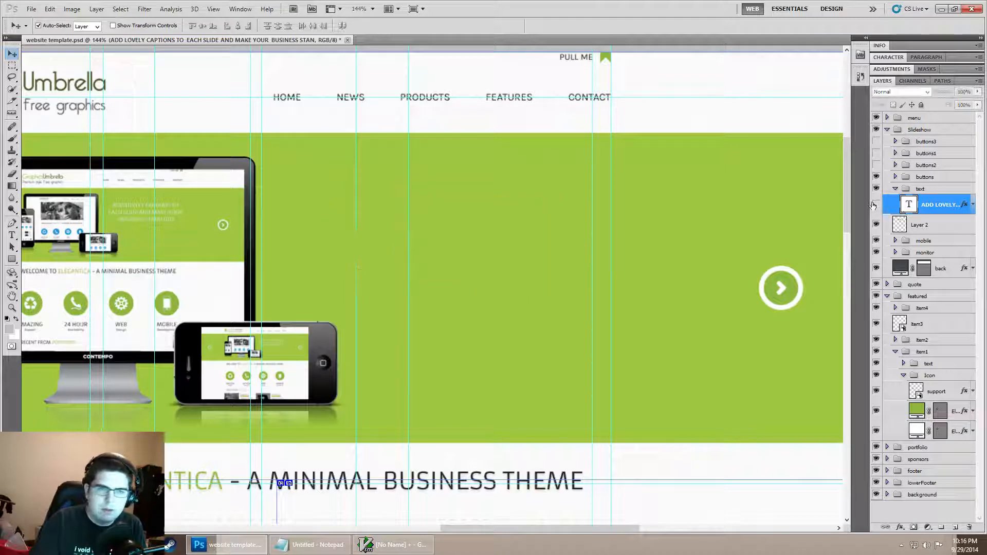
left_click(874, 204)
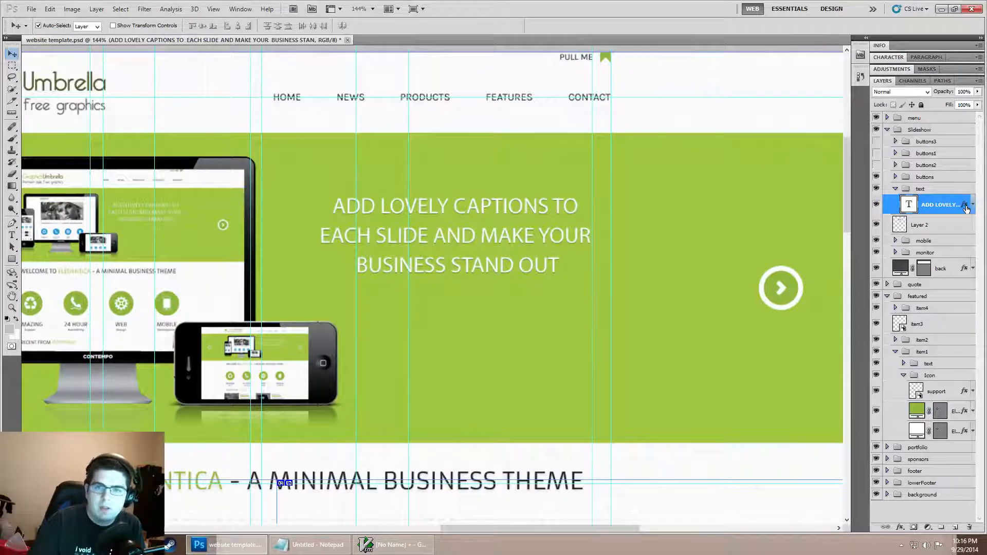
left_click(965, 205)
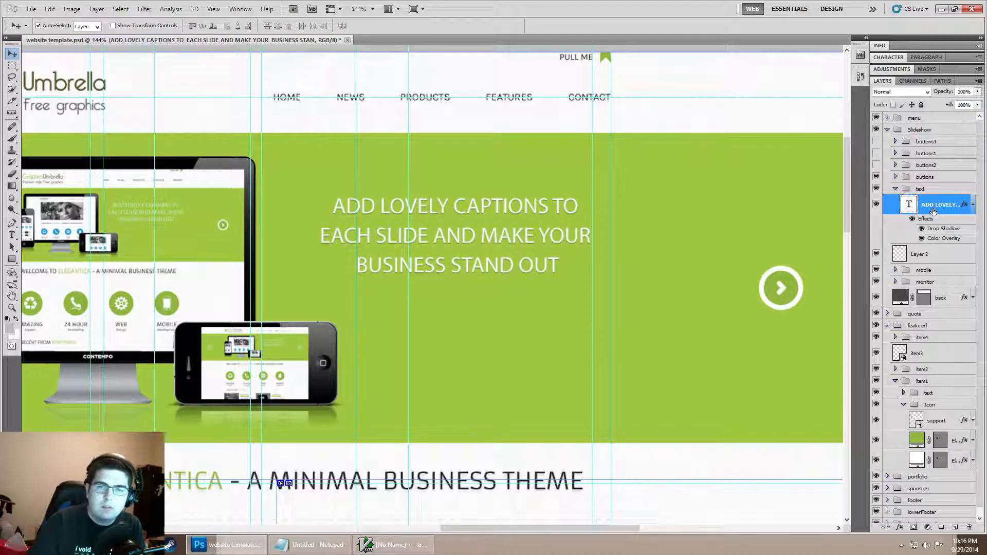
Open the caption's Blending Options, toggle Drop Shadow and Color Overlay, ending on white overlay
right_click(939, 204)
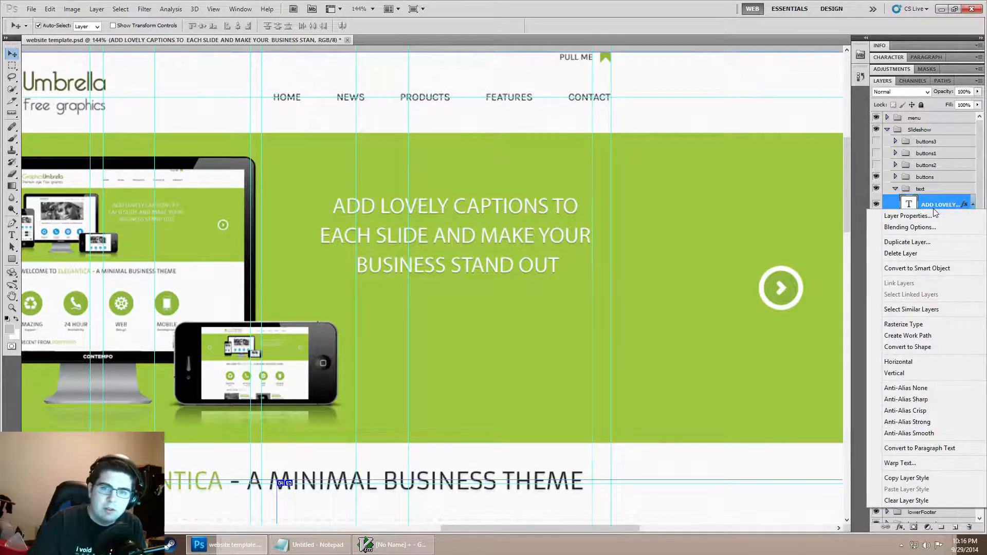
mouse_move(908, 228)
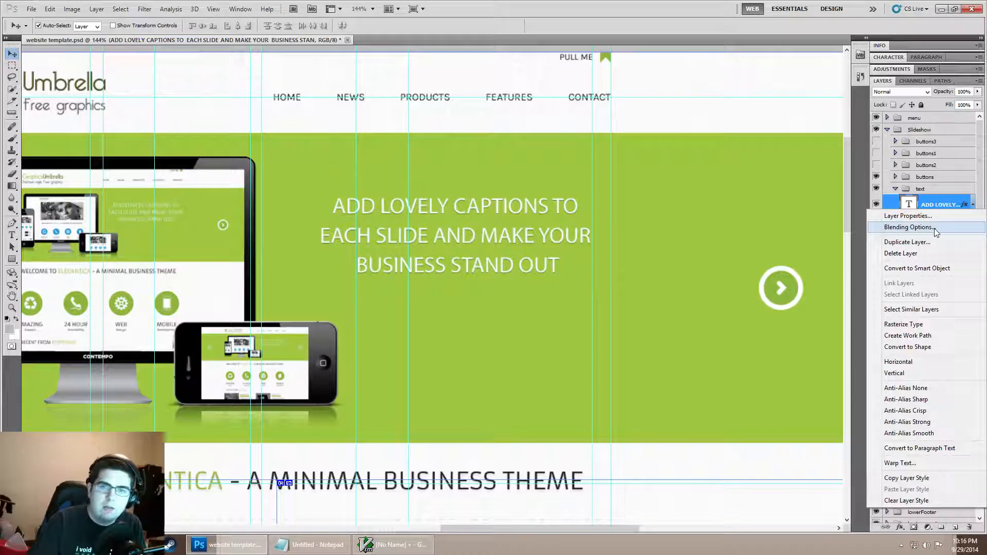
left_click(908, 227)
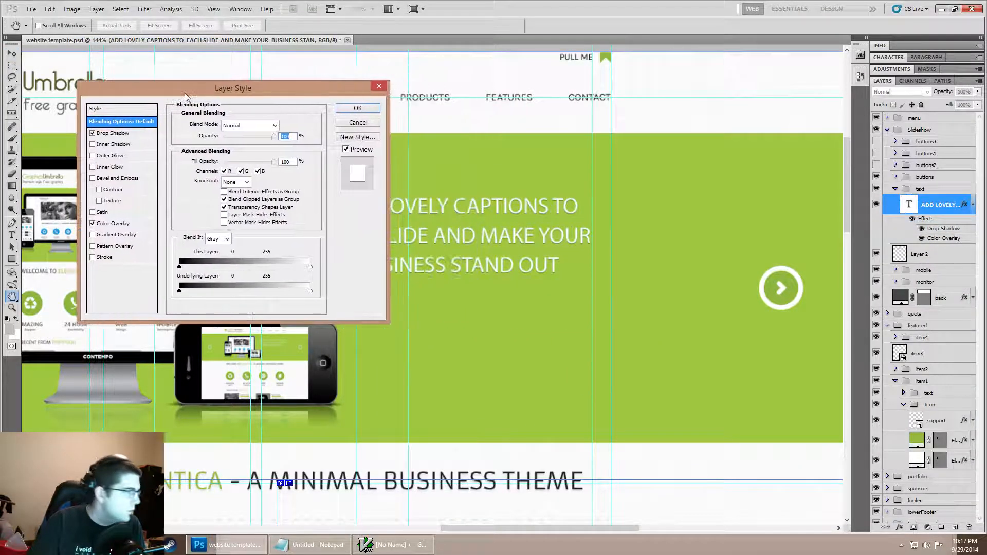
left_click_drag(232, 88, 192, 79)
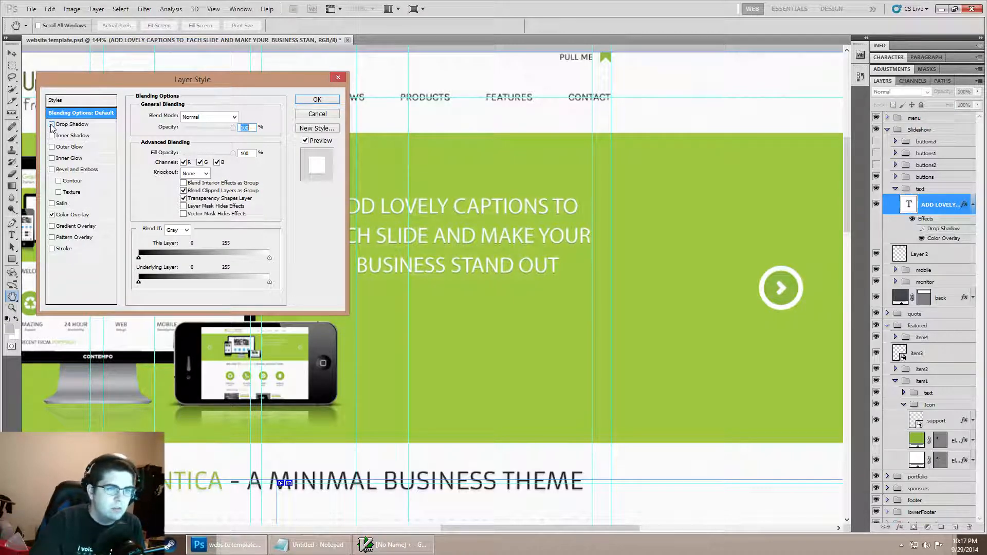
left_click(52, 124)
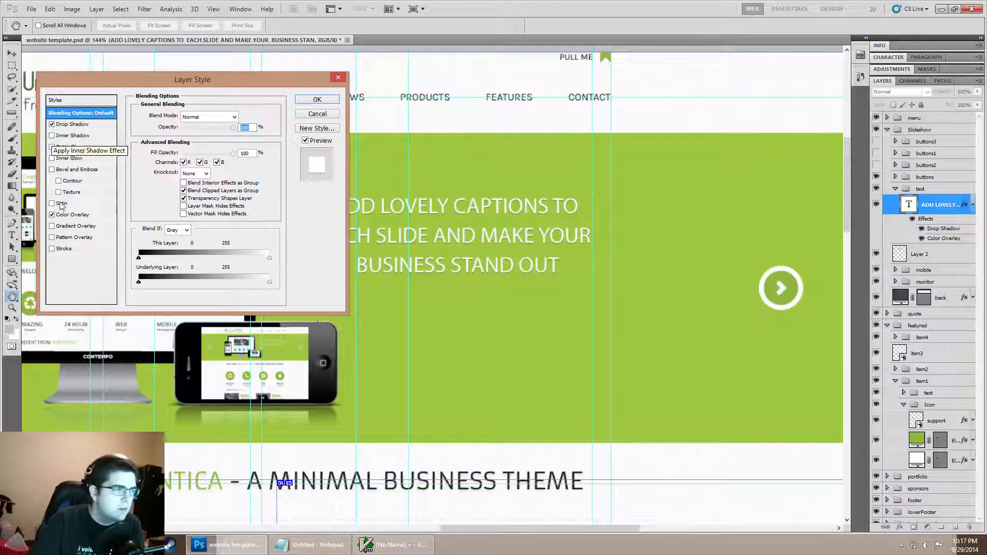
left_click(73, 213)
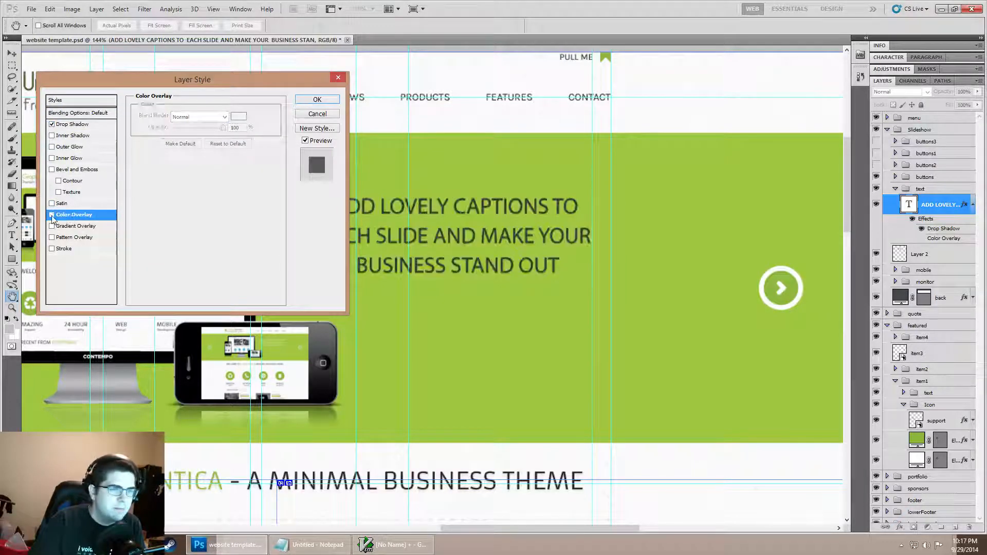
left_click(239, 117)
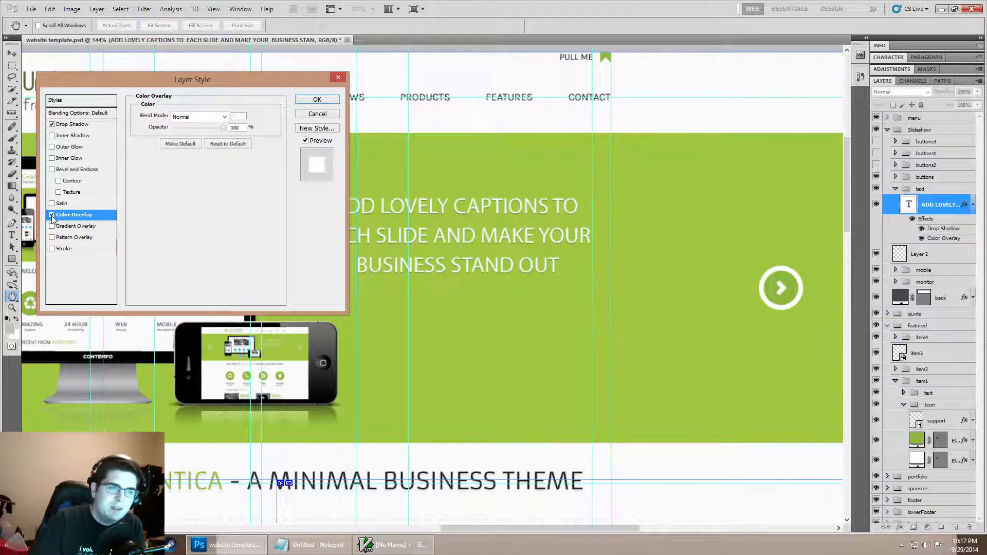
mouse_move(62, 214)
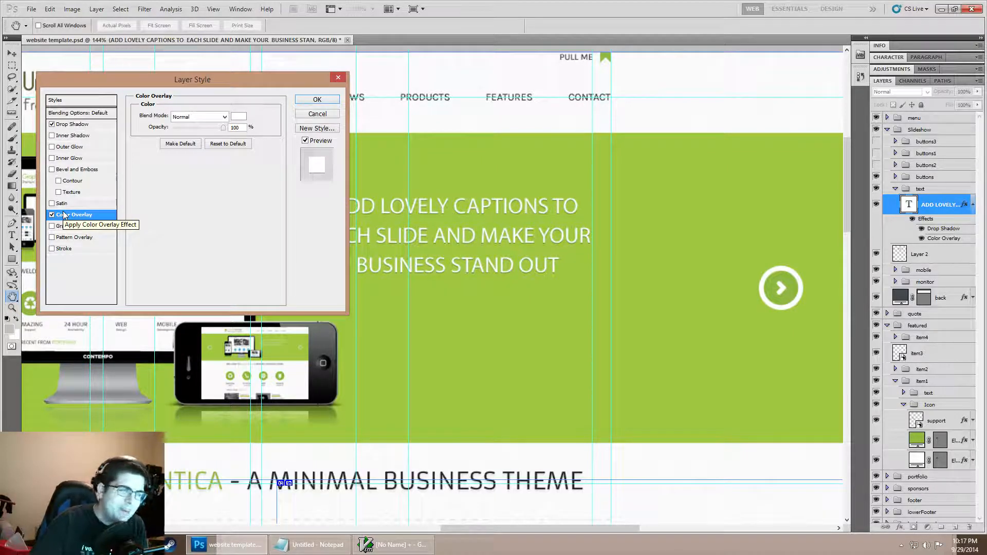
mouse_move(115, 184)
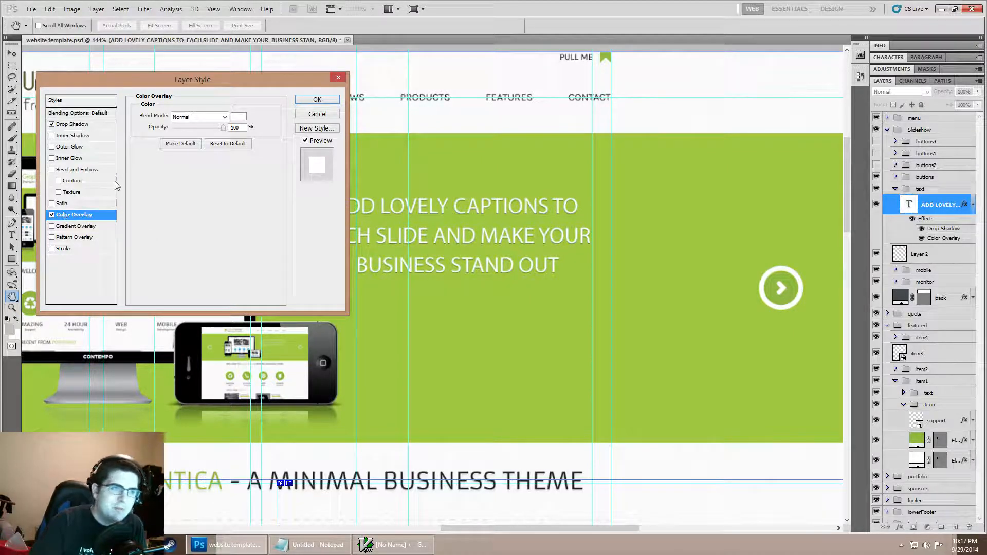
Accept Layer Style, view the Myriad Pro 30 px character settings, and cancel the colour picker
left_click(317, 98)
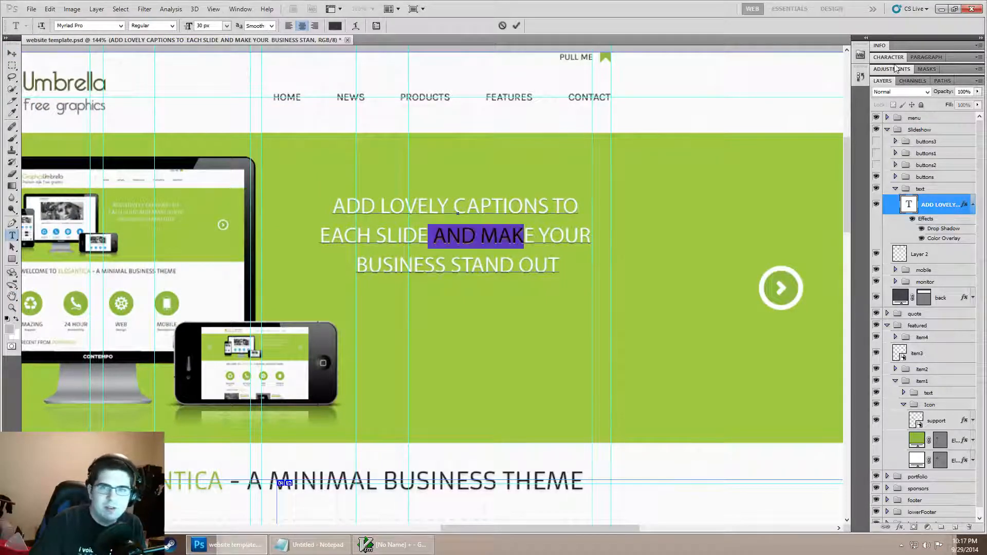
left_click(887, 56)
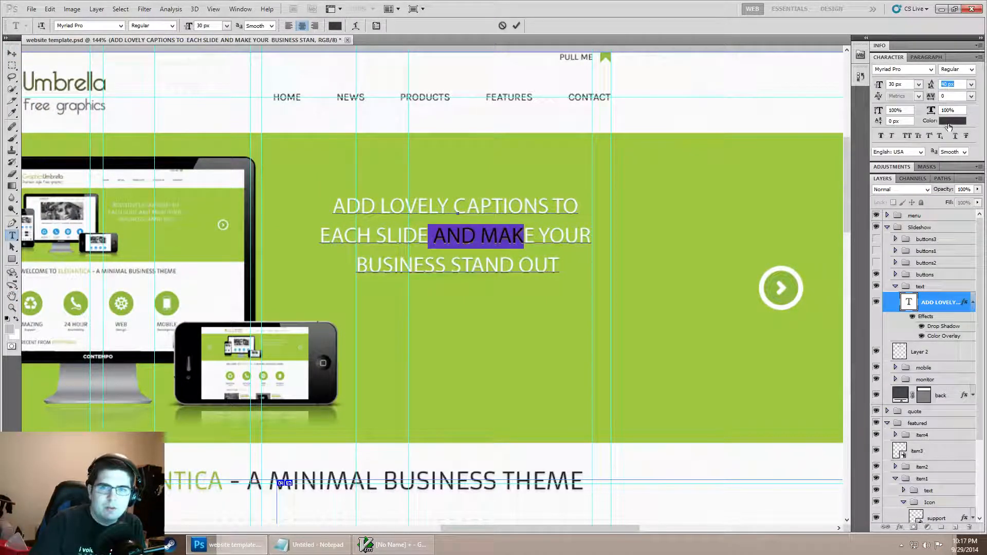
left_click(954, 120)
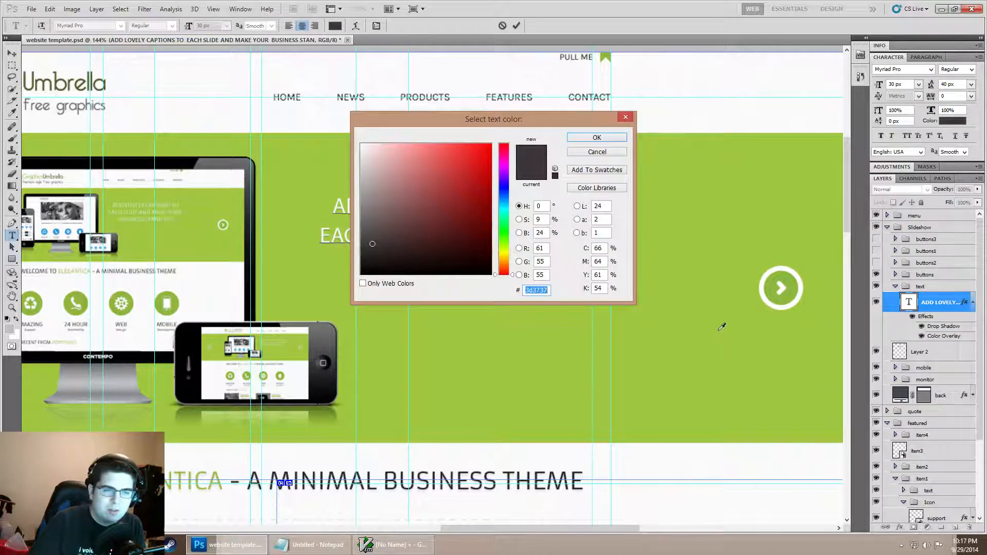
left_click(594, 137)
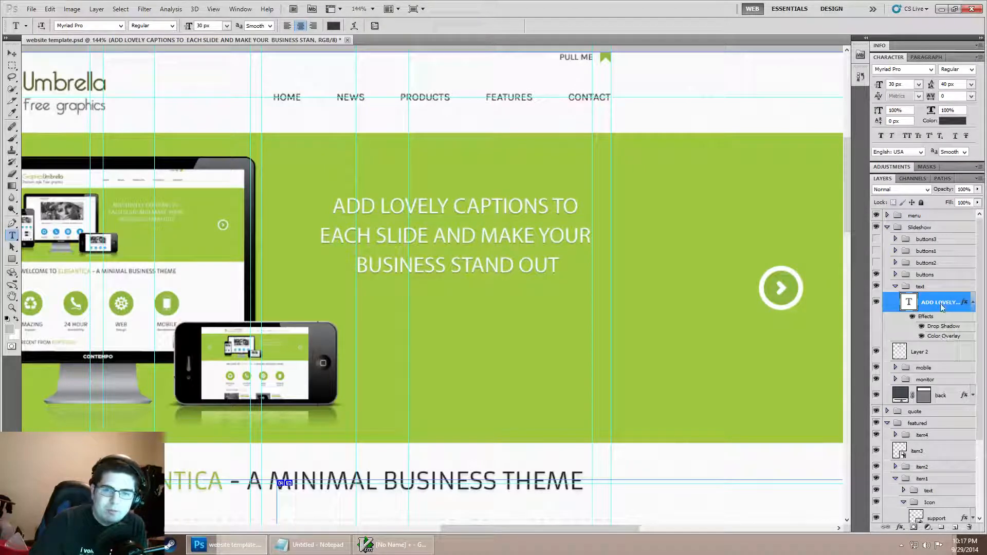
Reopen the caption's Blending Options and set the Color Overlay to pure red
right_click(940, 303)
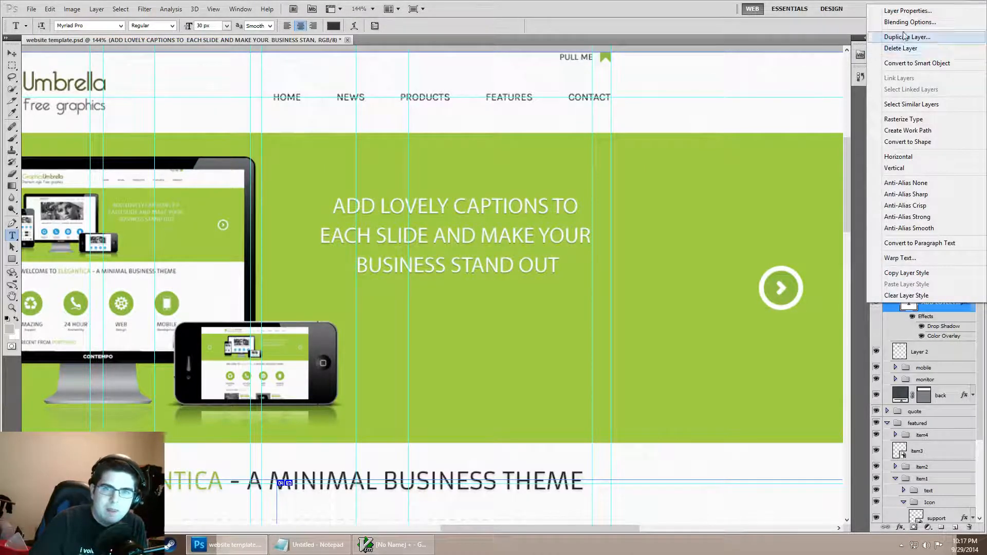
left_click(908, 22)
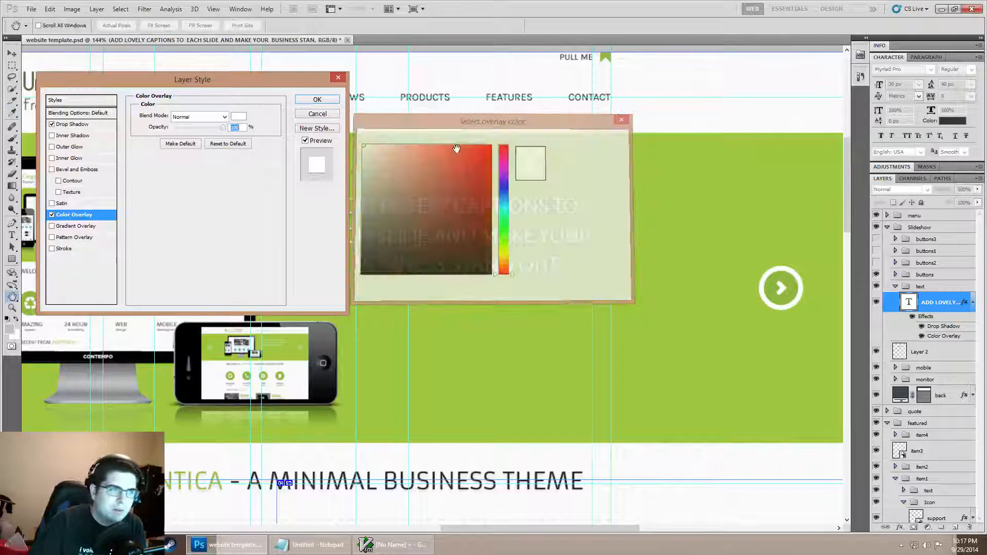
left_click(485, 145)
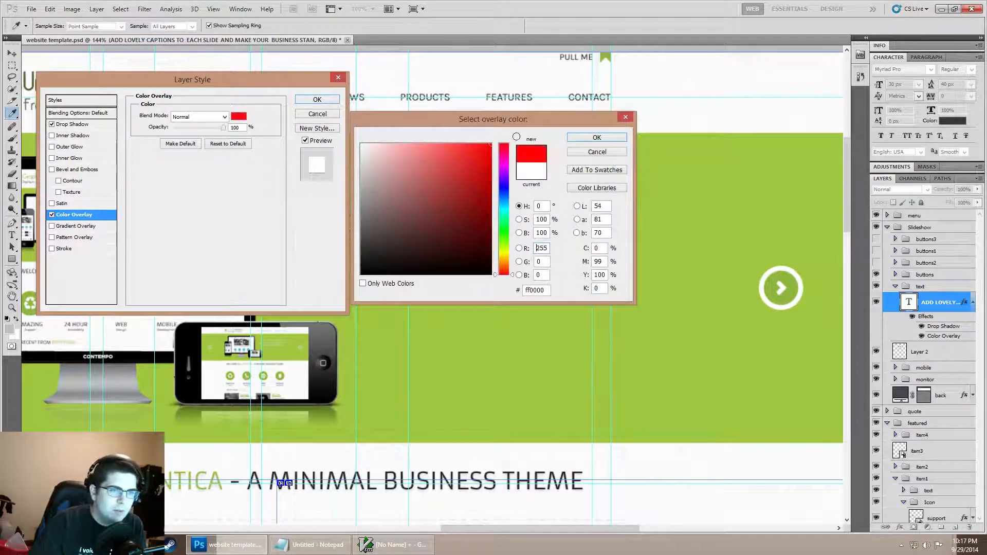
left_click(595, 137)
type("0")
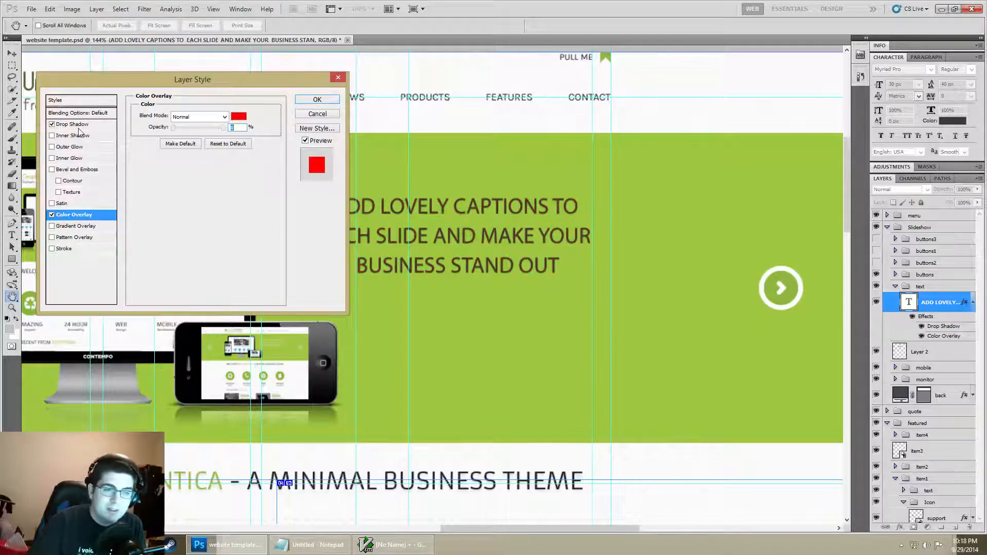
Set the overlay colour back to white and show the Outer Glow settings
left_click(53, 124)
type("100")
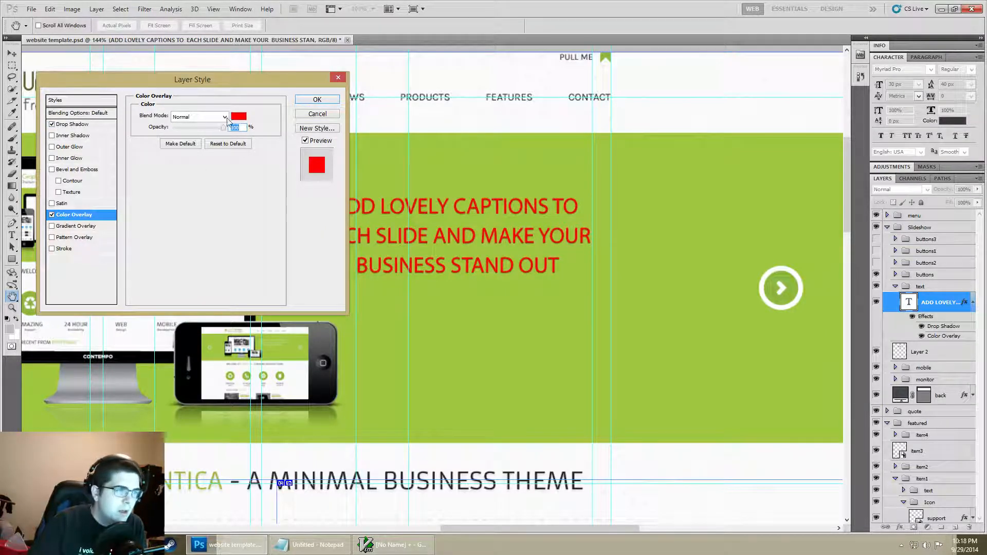
left_click(238, 116)
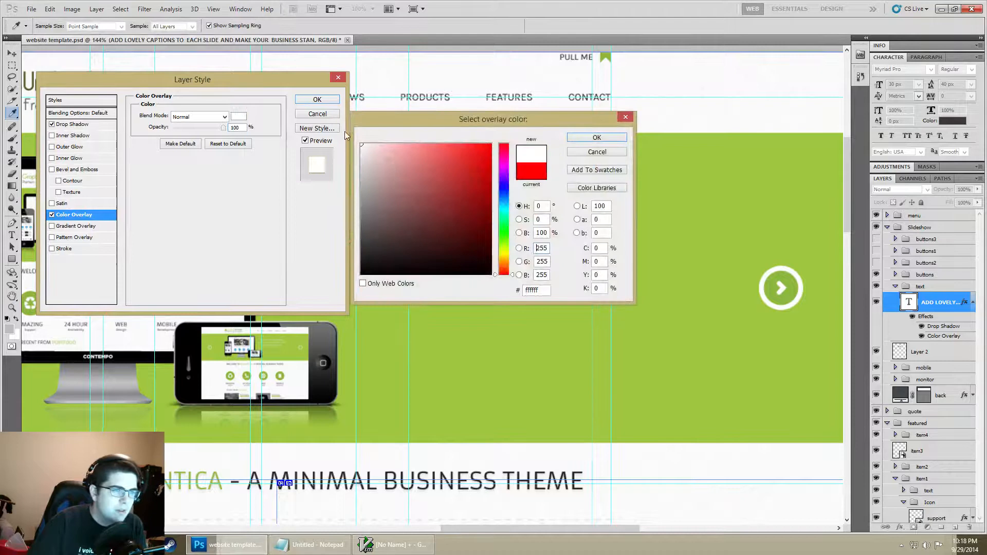
left_click(595, 138)
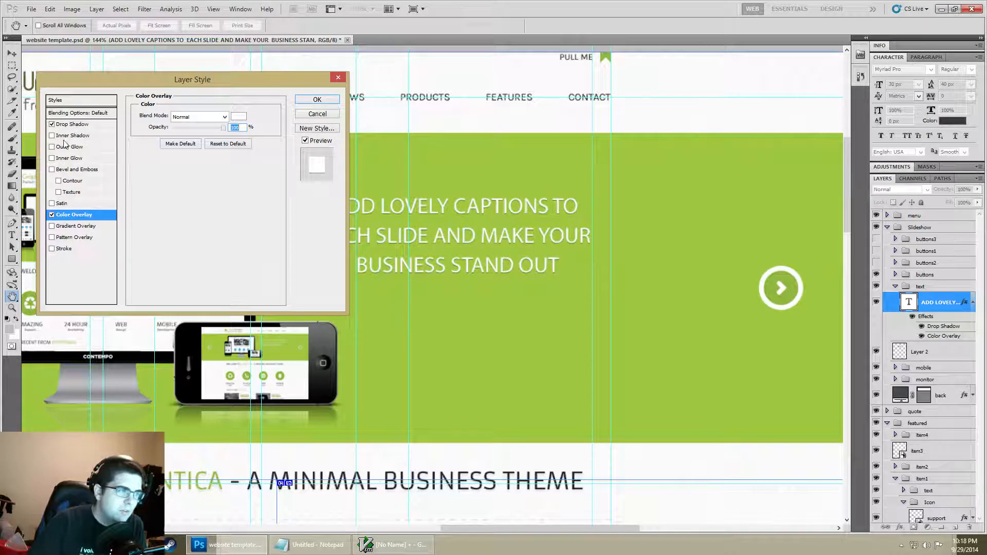
left_click(71, 146)
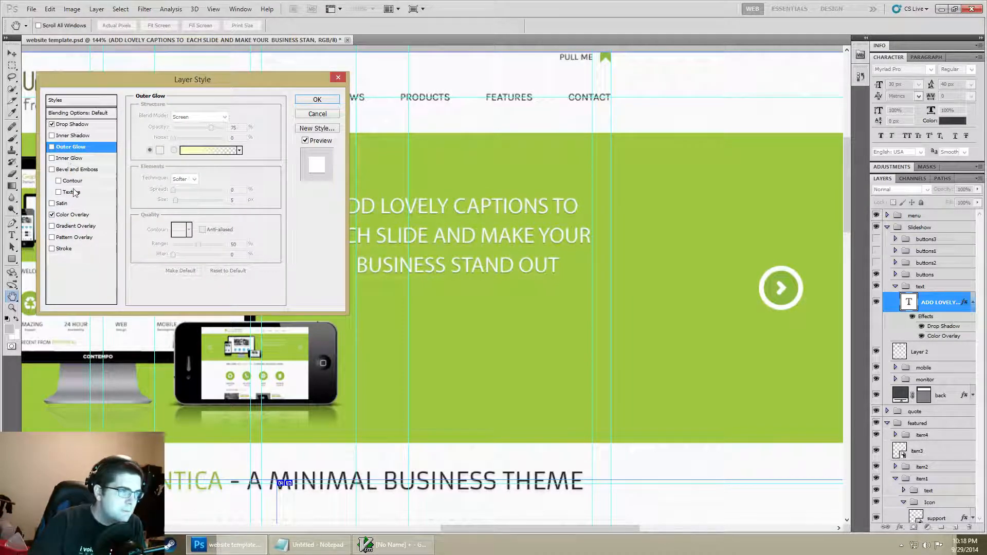
Enable Gradient Overlay and inspect its black-to-white gradient stops in the Gradient Editor
left_click(51, 226)
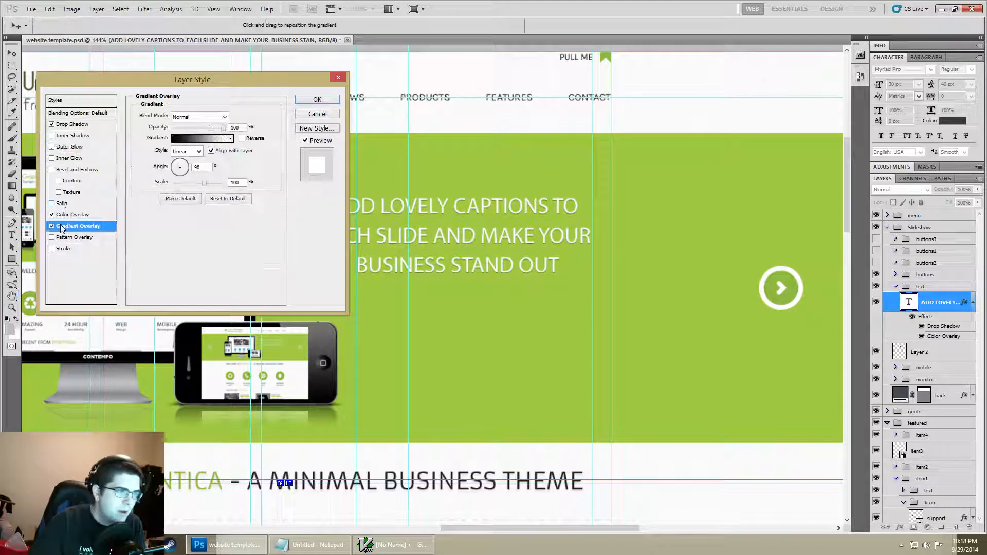
mouse_move(79, 225)
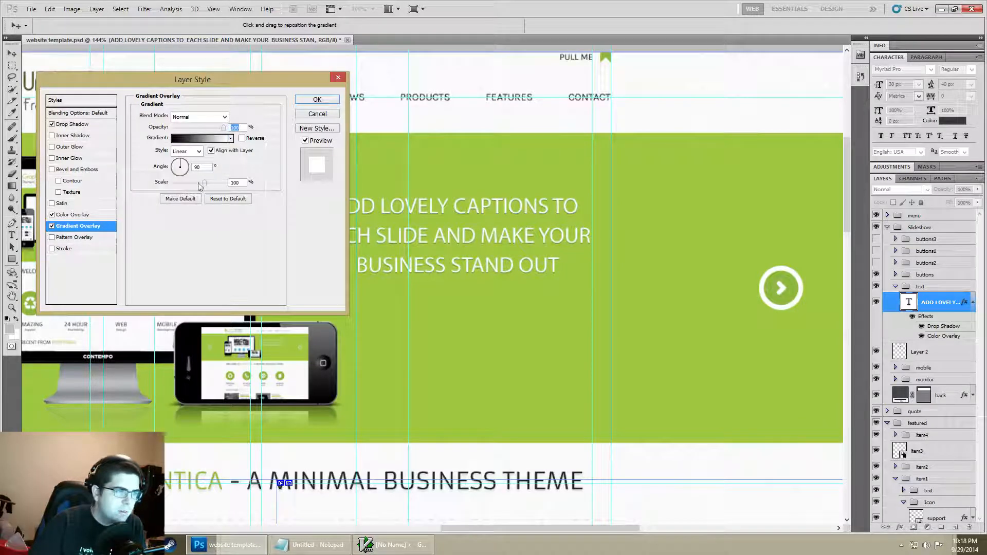
left_click(185, 150)
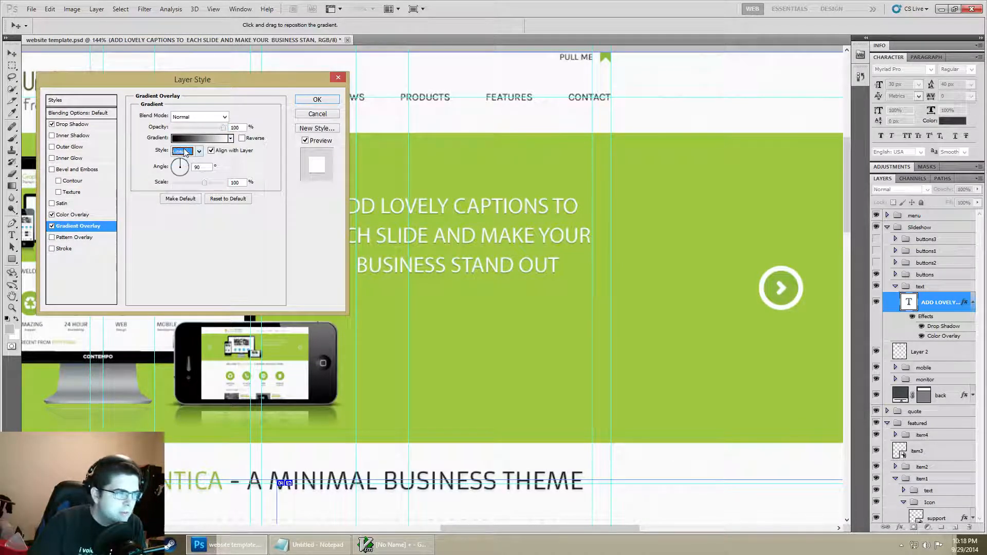
left_click(200, 138)
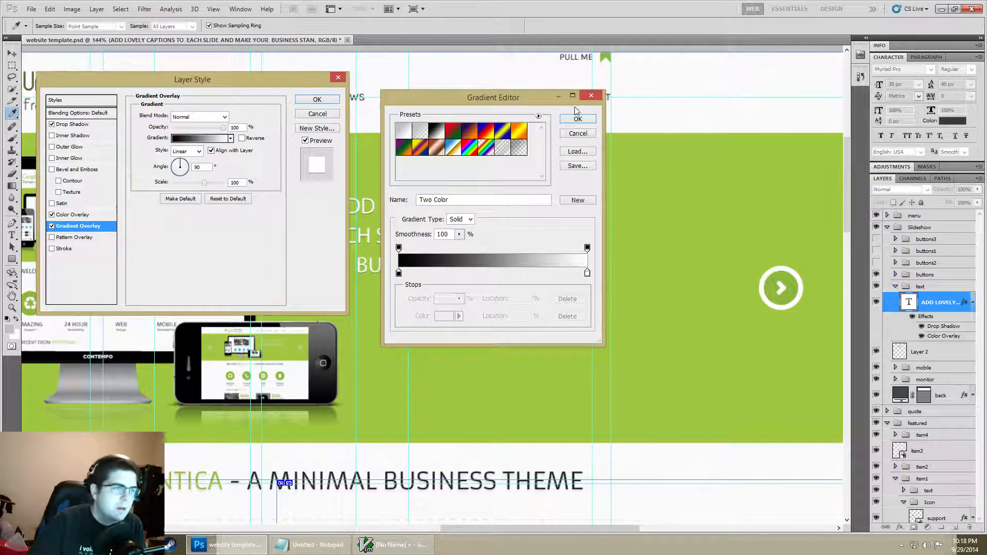
left_click(577, 119)
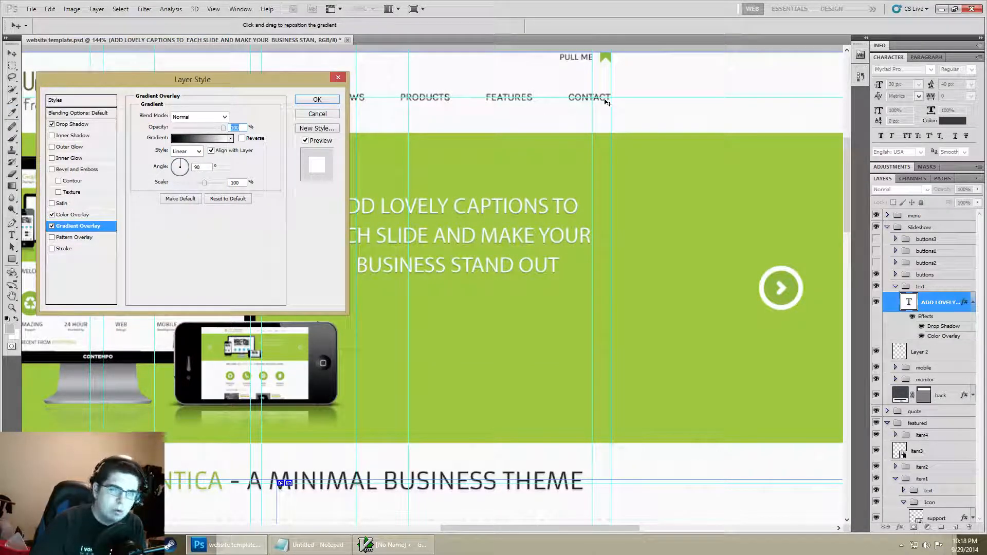
left_click(200, 138)
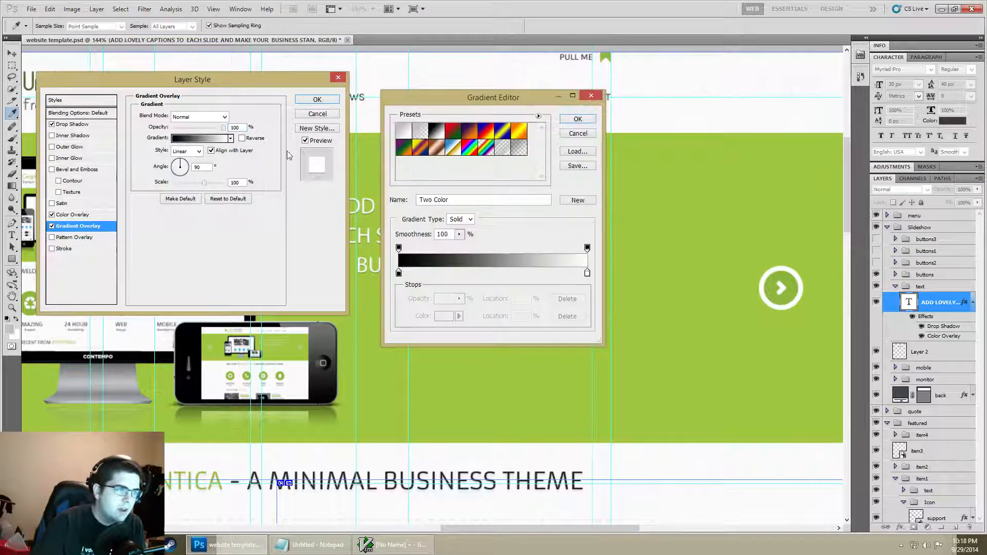
mouse_move(291, 184)
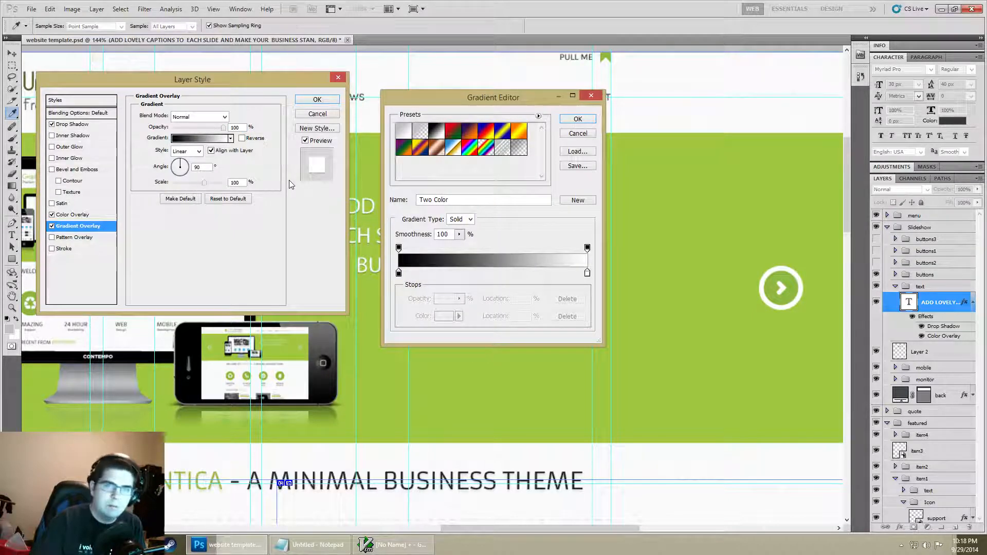
left_click(399, 273)
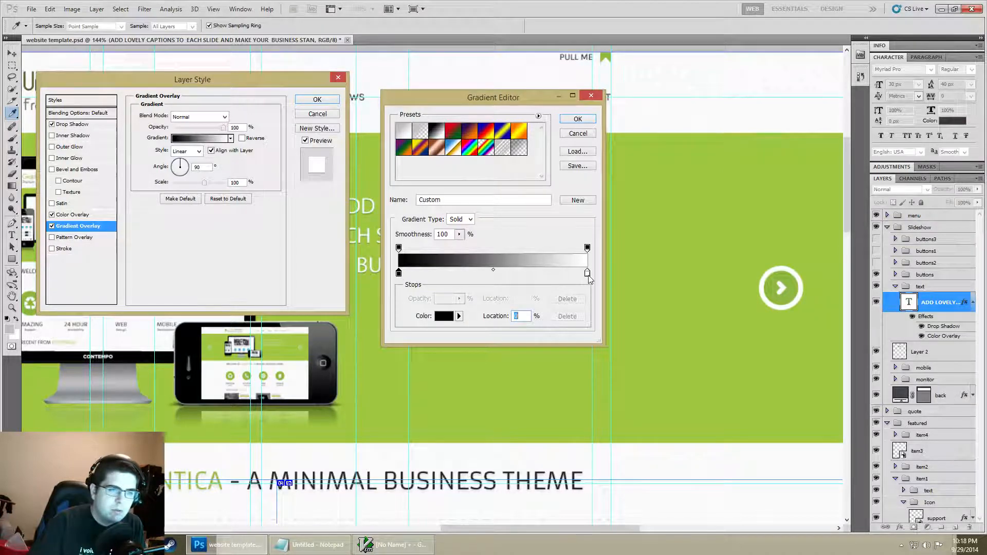
left_click(586, 271)
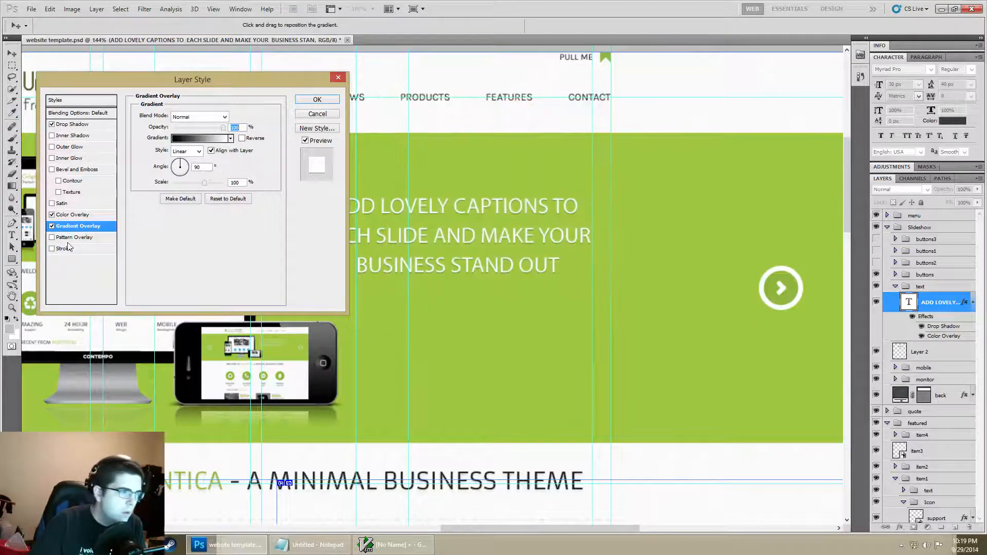
View the Pattern Overlay settings, then switch on a black Stroke effect for the caption
left_click(76, 236)
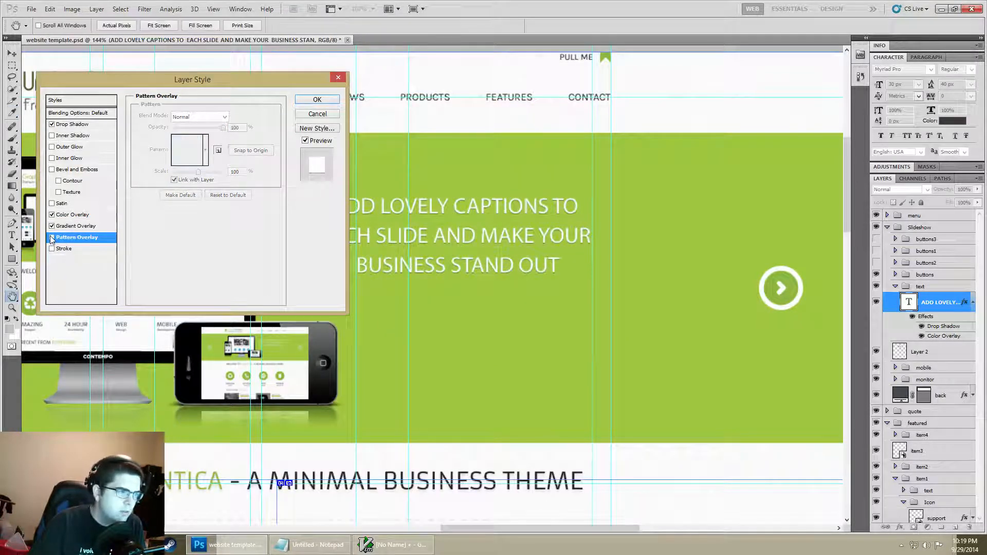
left_click(51, 248)
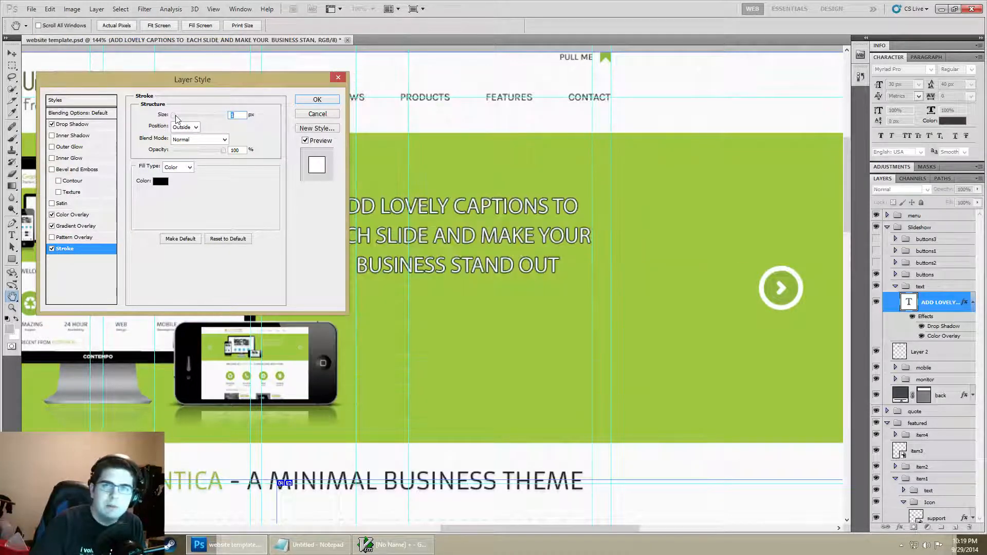
mouse_move(185, 120)
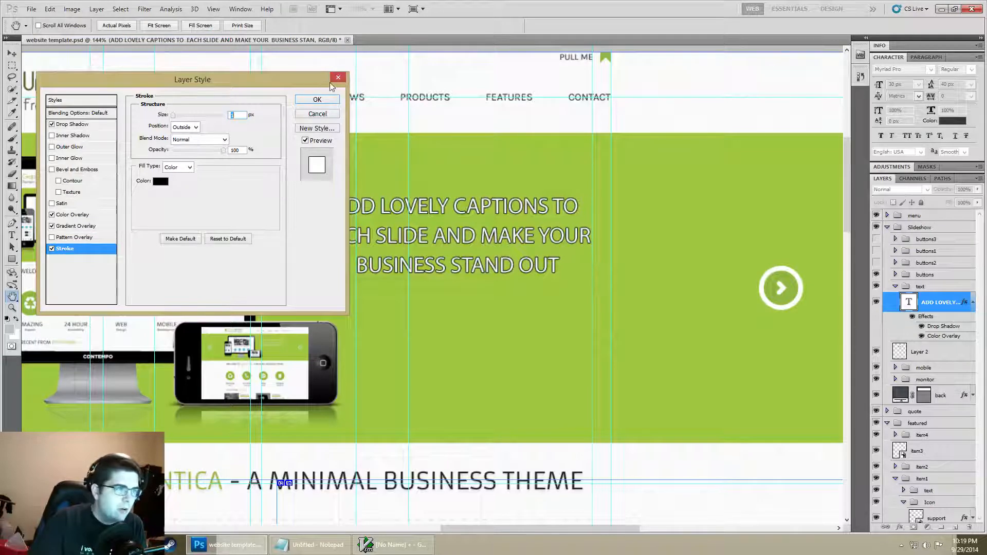
mouse_move(152, 154)
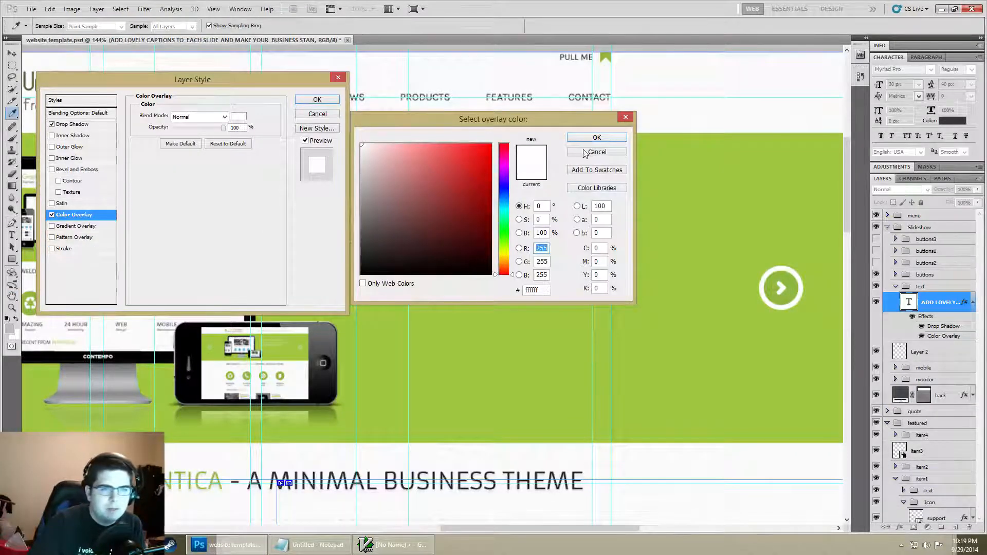
Cancel the overlay colour chooser unchanged and close the Layer Style dialog
left_click(595, 137)
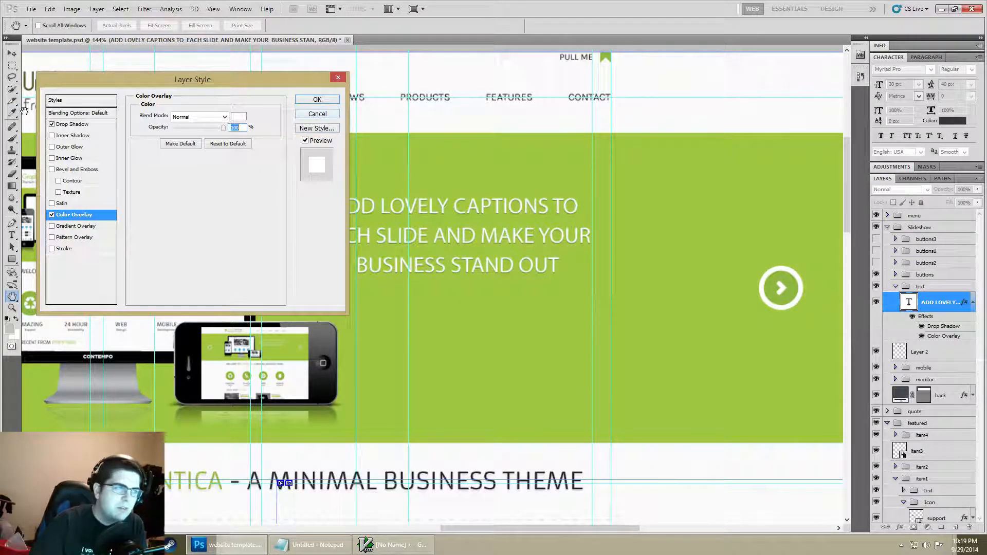
left_click(317, 99)
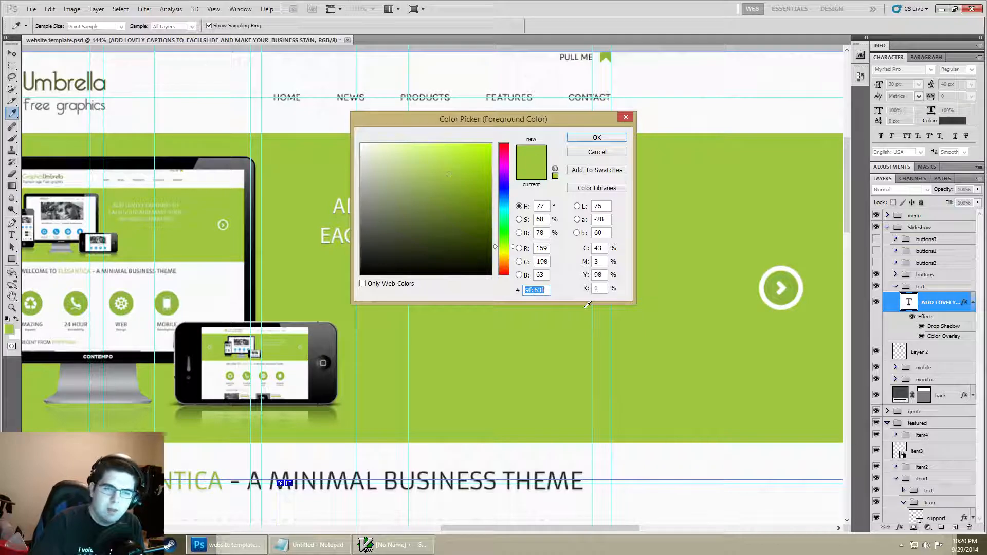
mouse_move(686, 298)
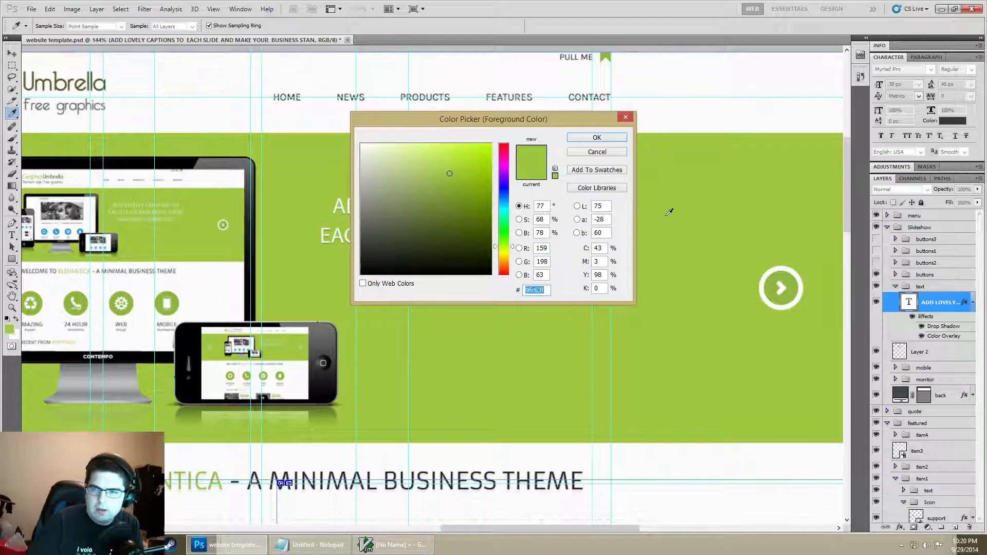
Accept the sampled banner green 9fc63f as the foreground colour
left_click(595, 137)
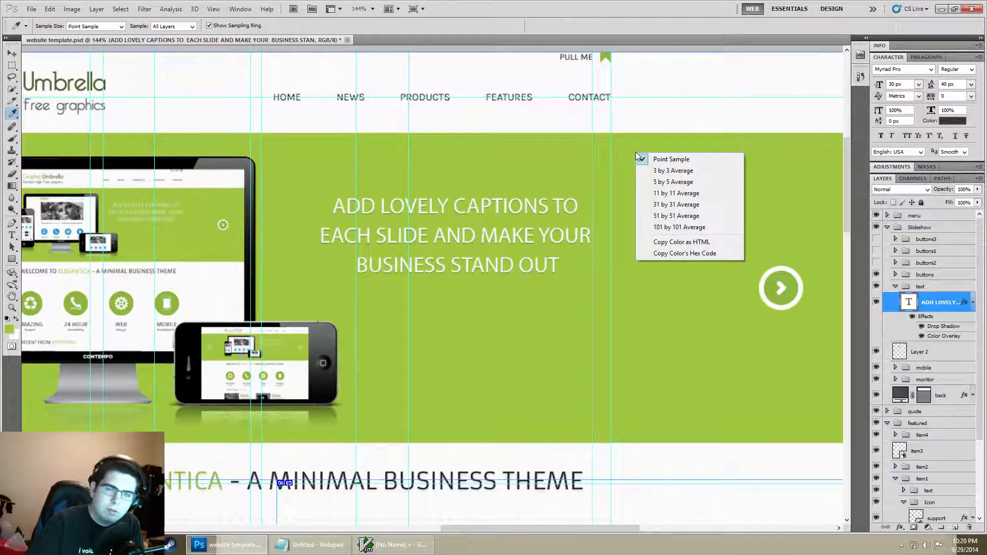
mouse_move(681, 241)
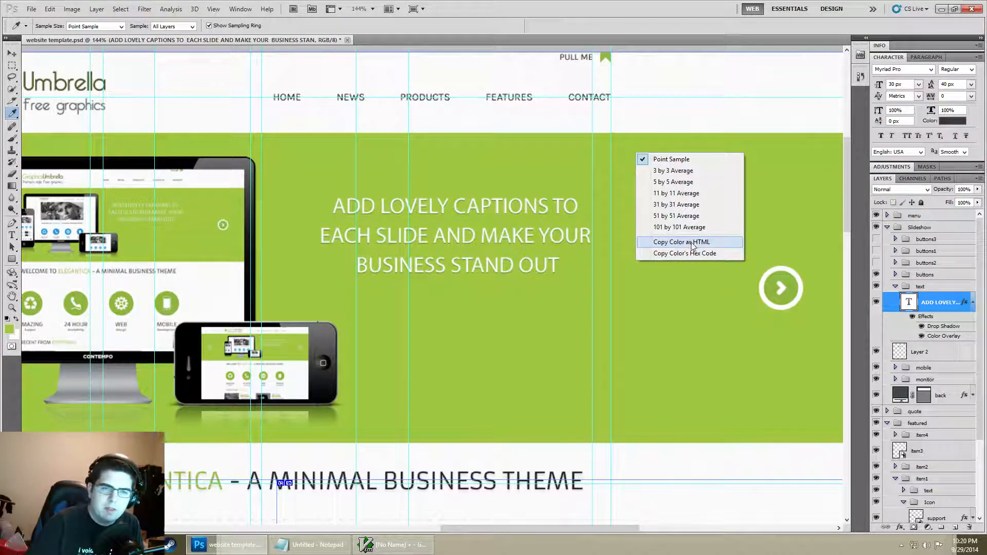
Use the eyedropper's Copy Color as HTML to copy the banner green's hex code
left_click(681, 242)
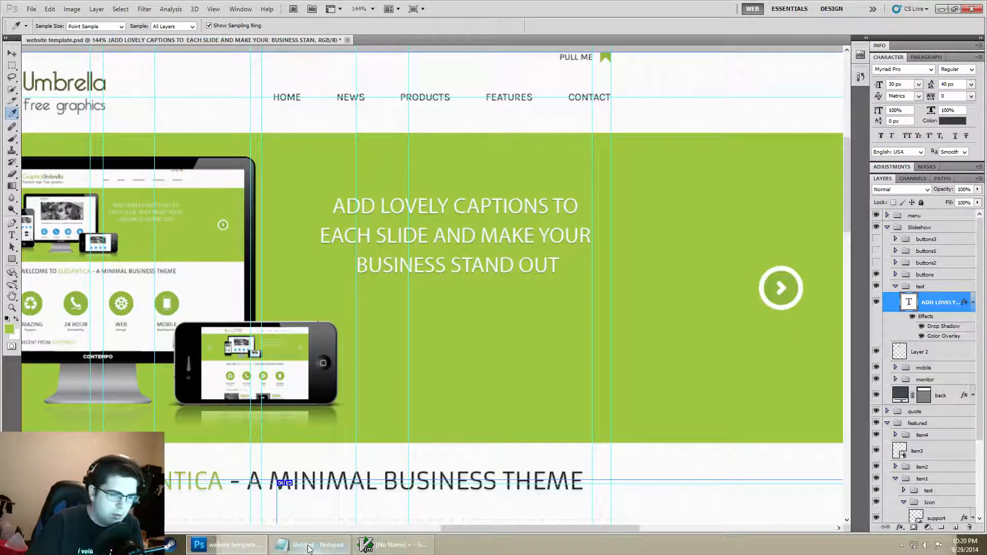
Paste the green into Notepad as color="#9fc63f", then copy it as a hex code
left_click(308, 545)
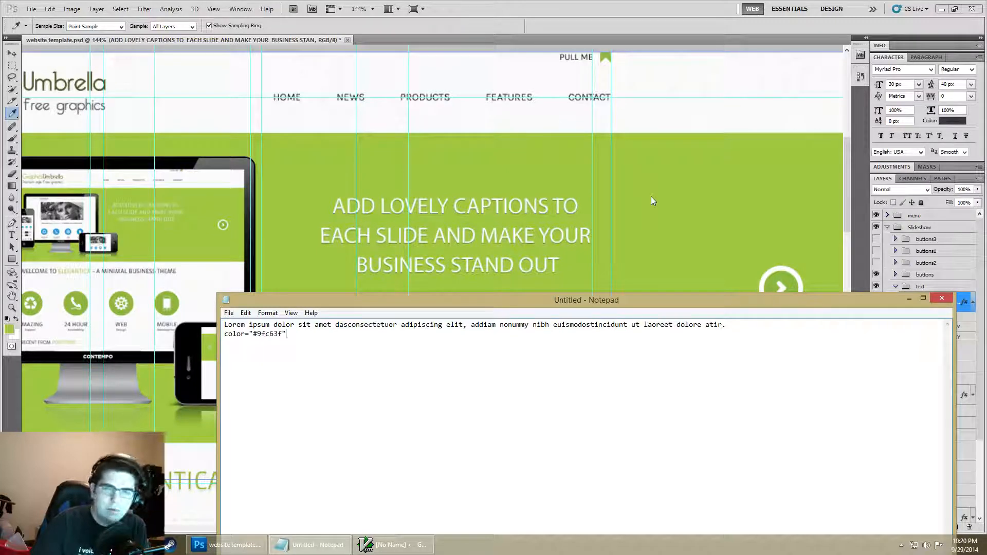
left_click(94, 26)
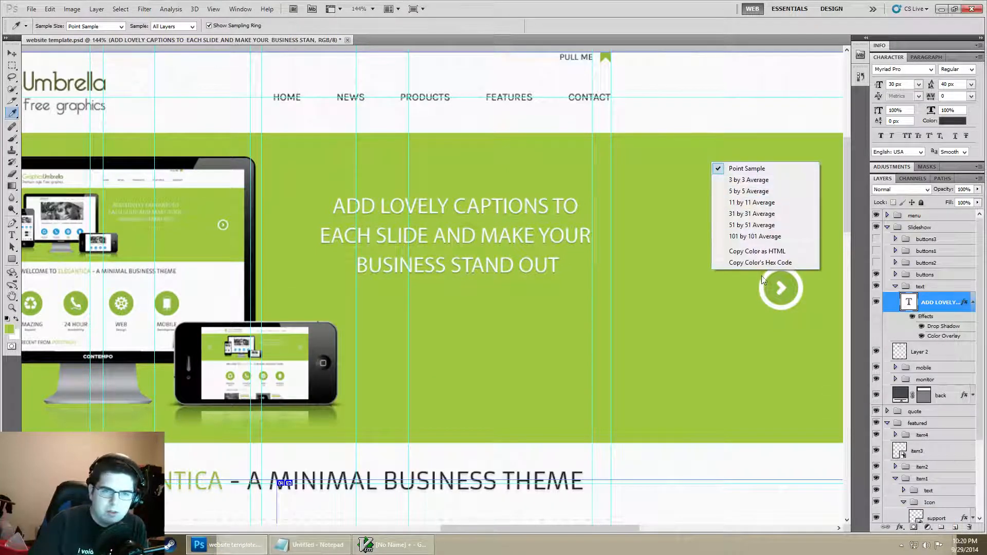
left_click(561, 418)
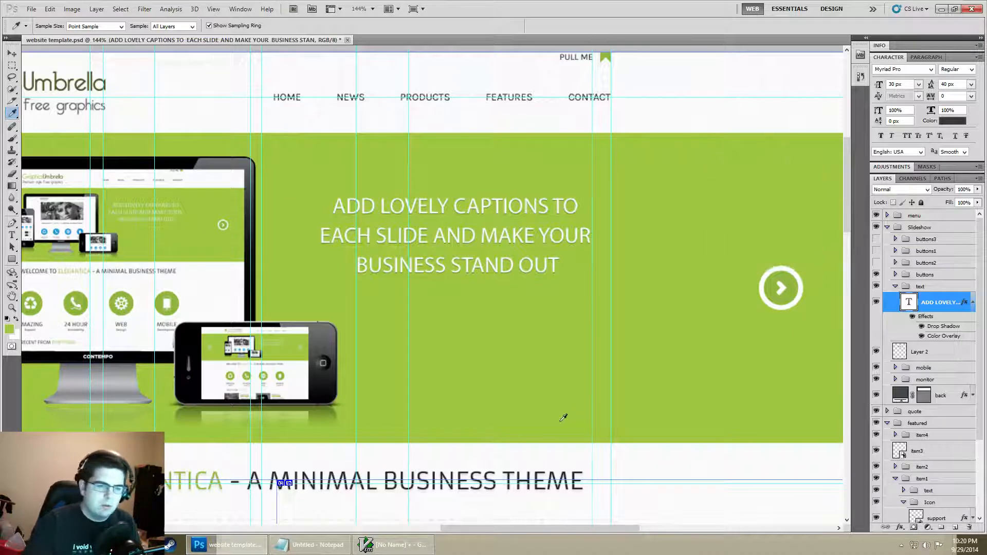
Add the plain hex 9fc63f to the notes and close Notepad without saving
left_click(308, 544)
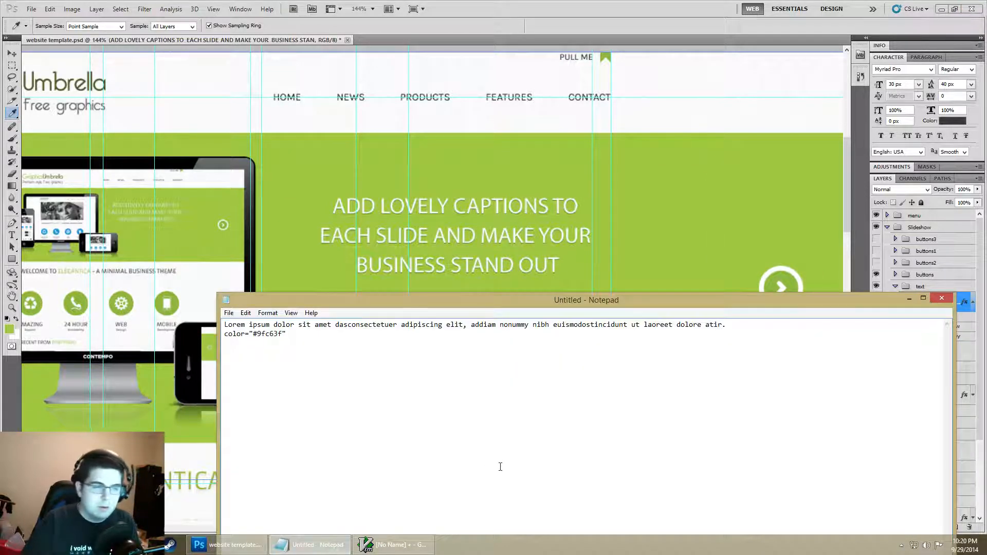
type("9fc63f")
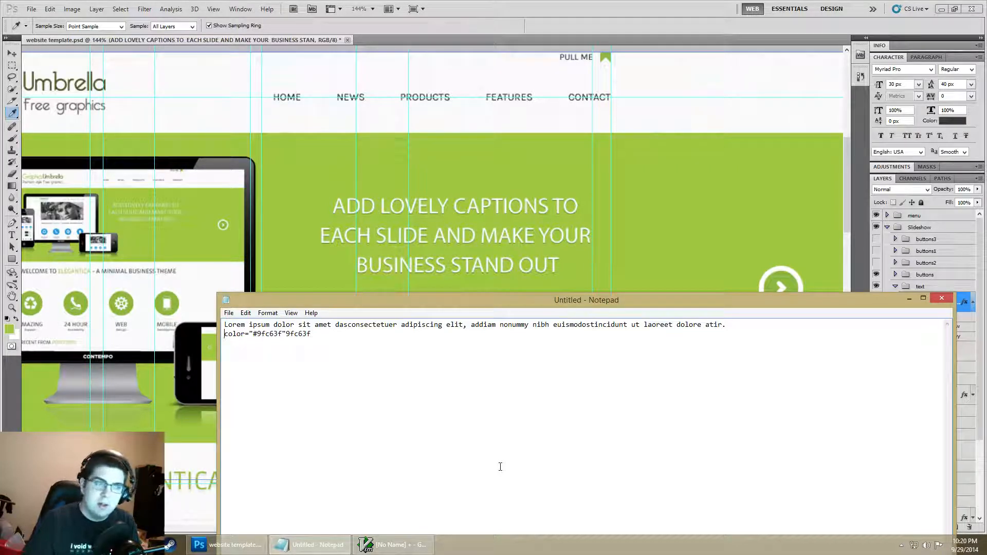
mouse_move(659, 369)
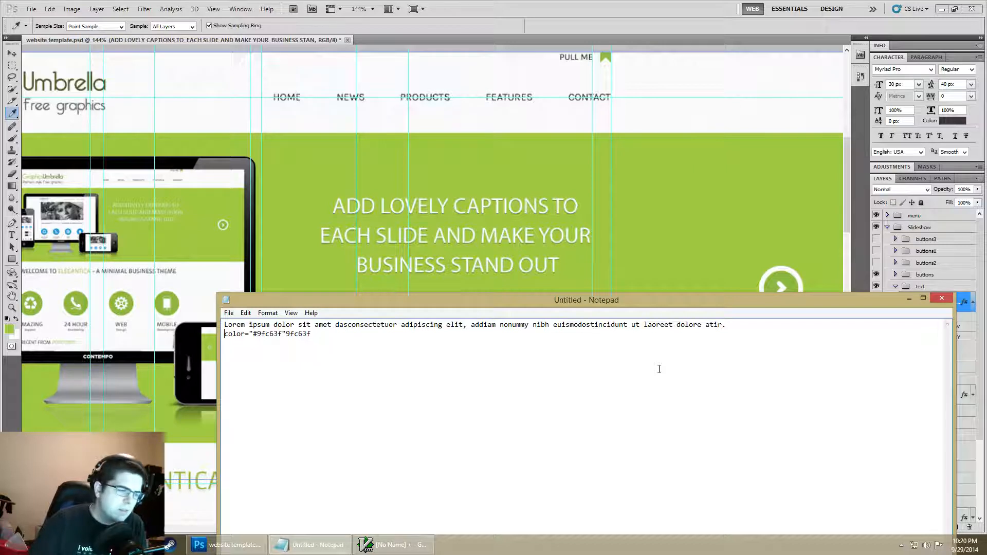
mouse_move(705, 389)
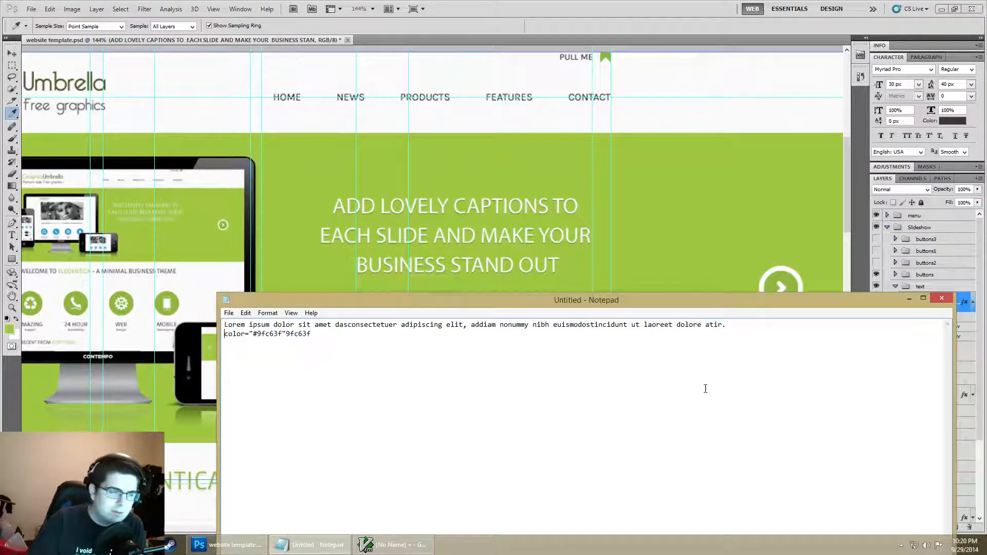
left_click(941, 299)
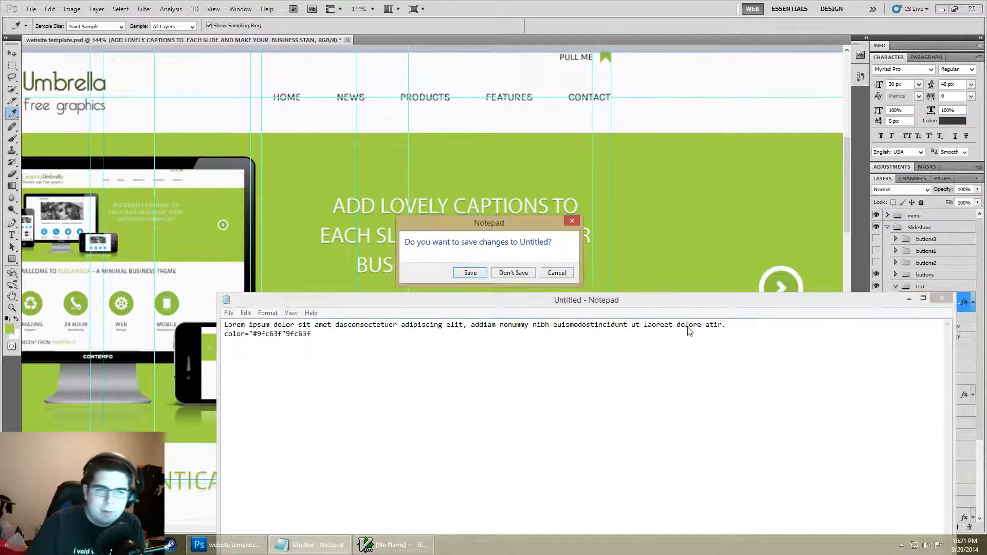
left_click(512, 273)
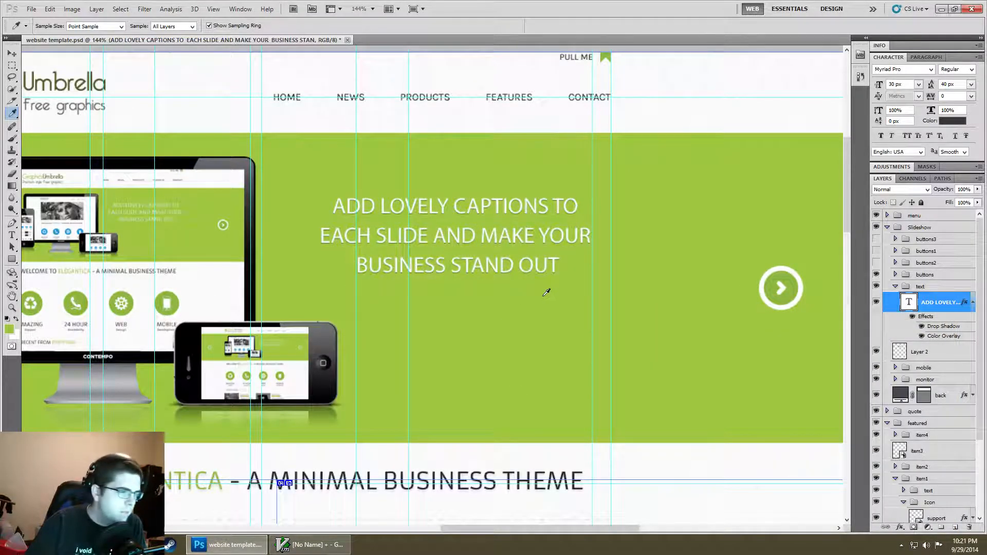
mouse_move(538, 292)
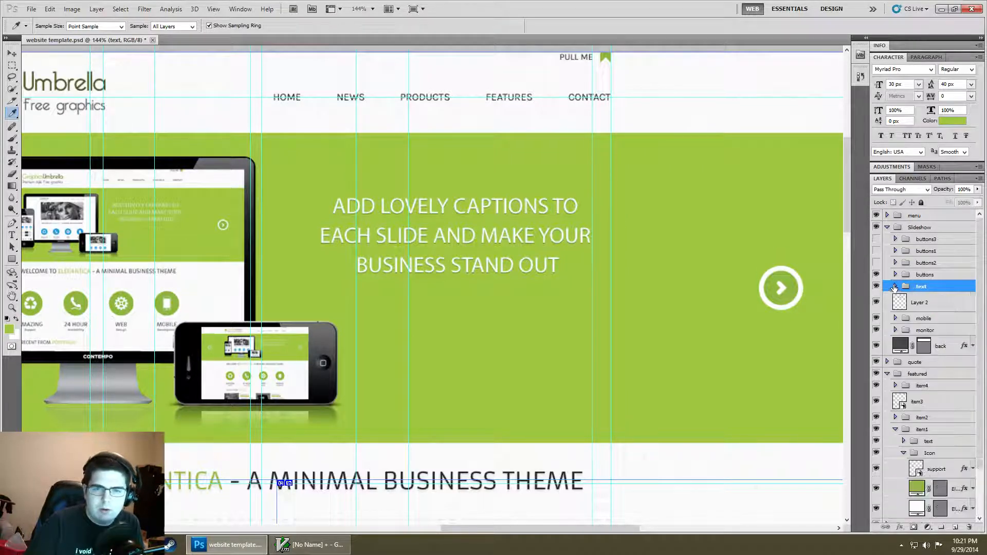
Collapse the Slideshow layer group and right-click the item3 layer for its options
left_click(887, 227)
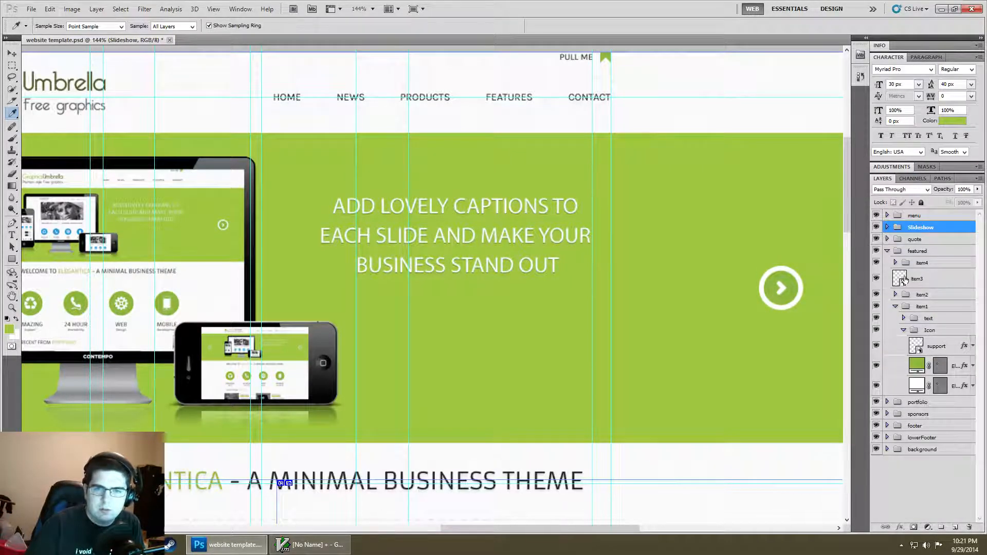
right_click(918, 278)
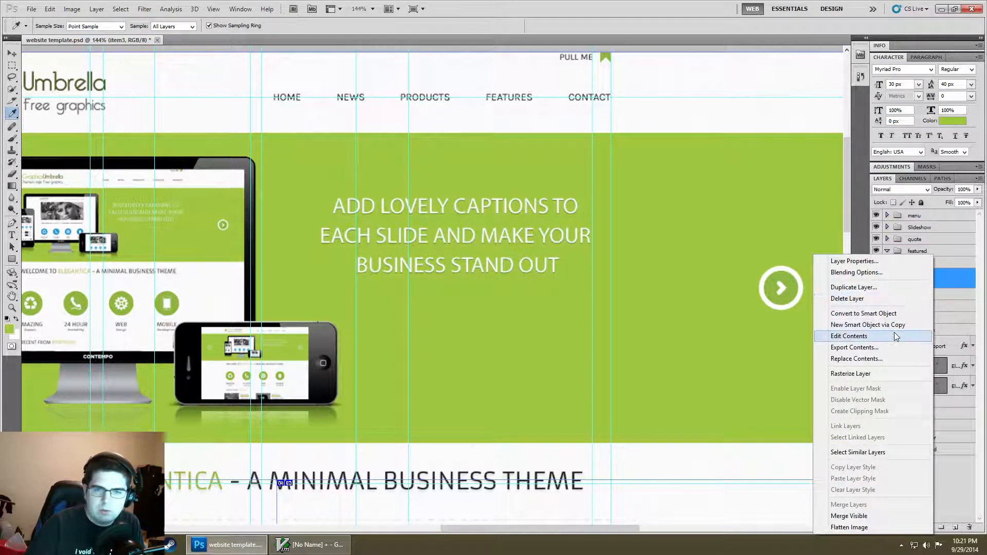
Open item3 via Edit Contents and select its WEB text layer with the Move Tool
left_click(848, 335)
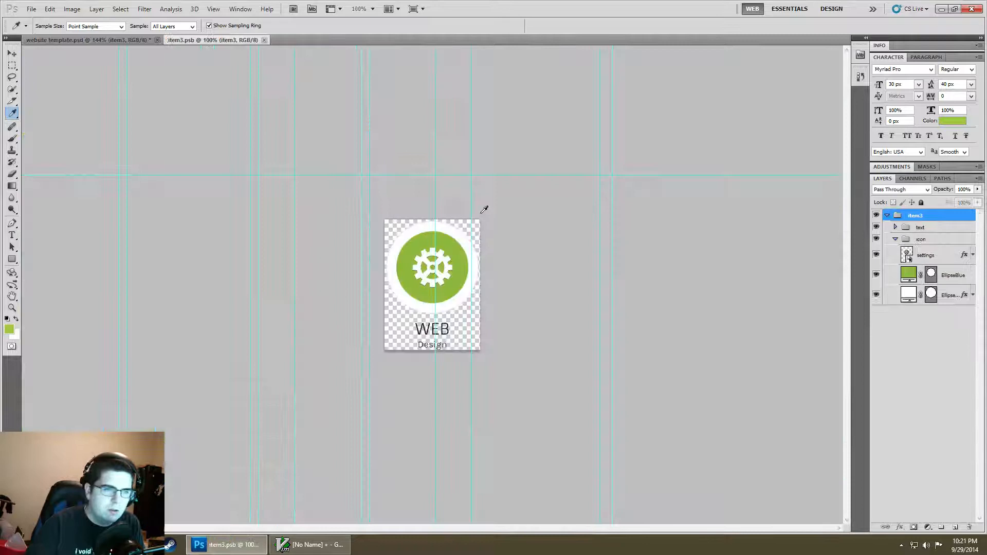
mouse_move(592, 418)
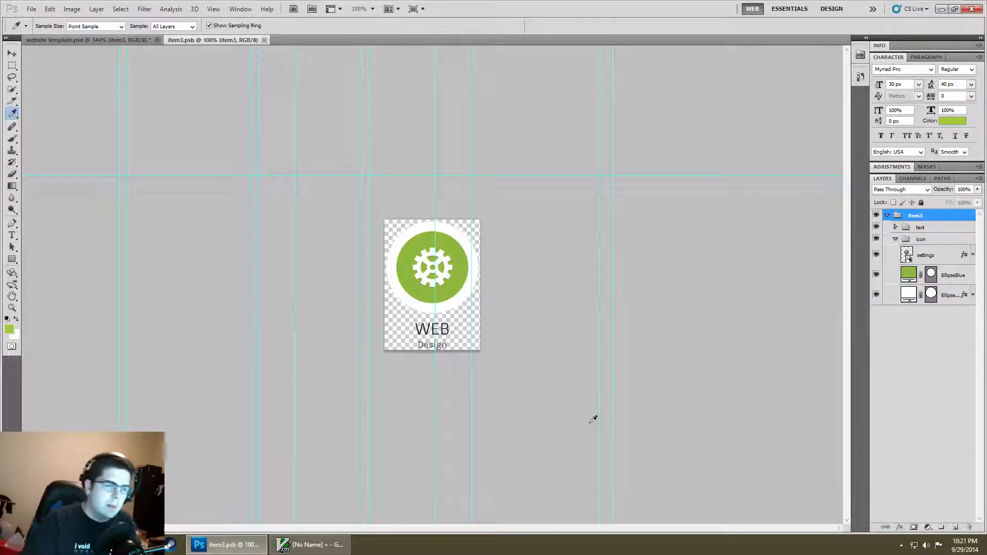
mouse_move(554, 328)
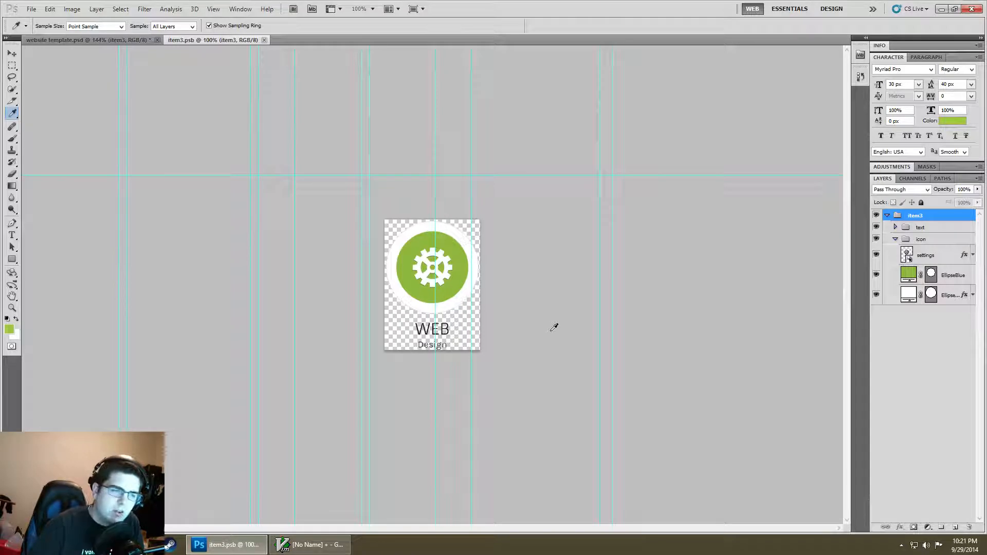
left_click(11, 54)
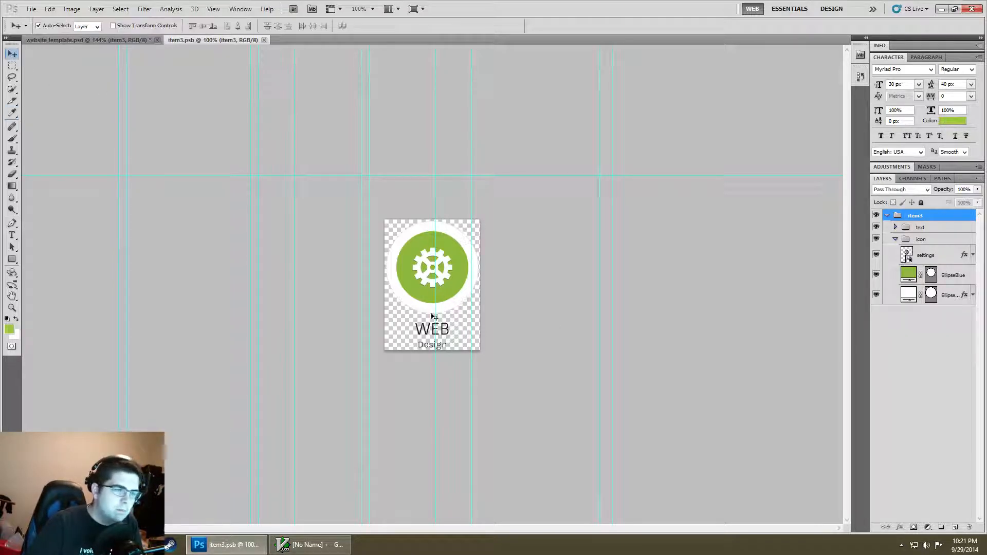
left_click(926, 263)
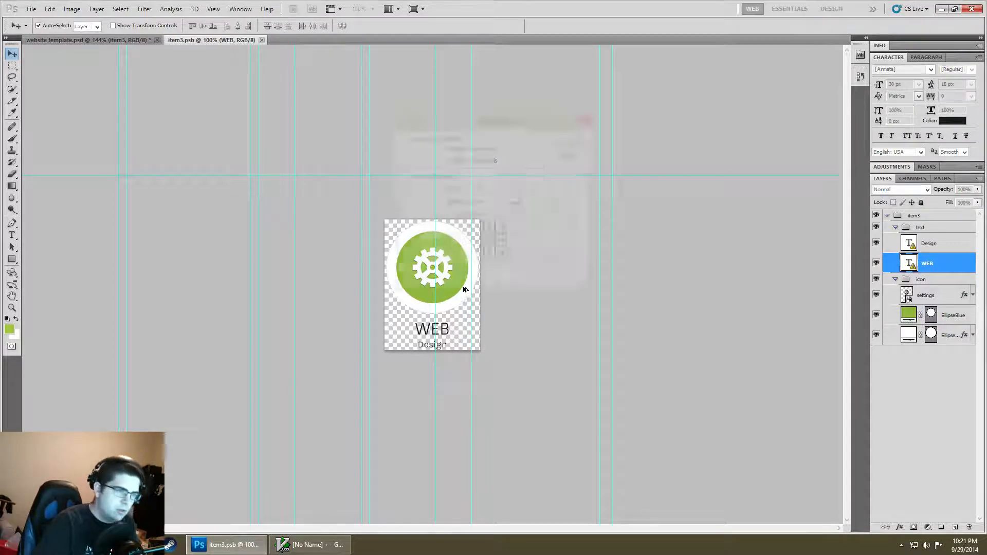
Set item3's canvas to 186 × 186 px with a top-centre anchor
left_click(72, 9)
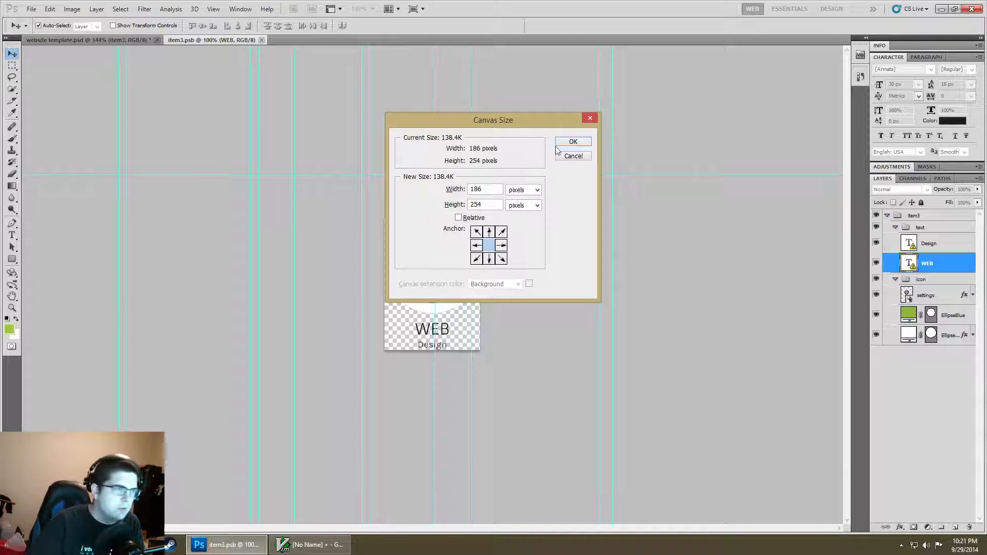
left_click(72, 9)
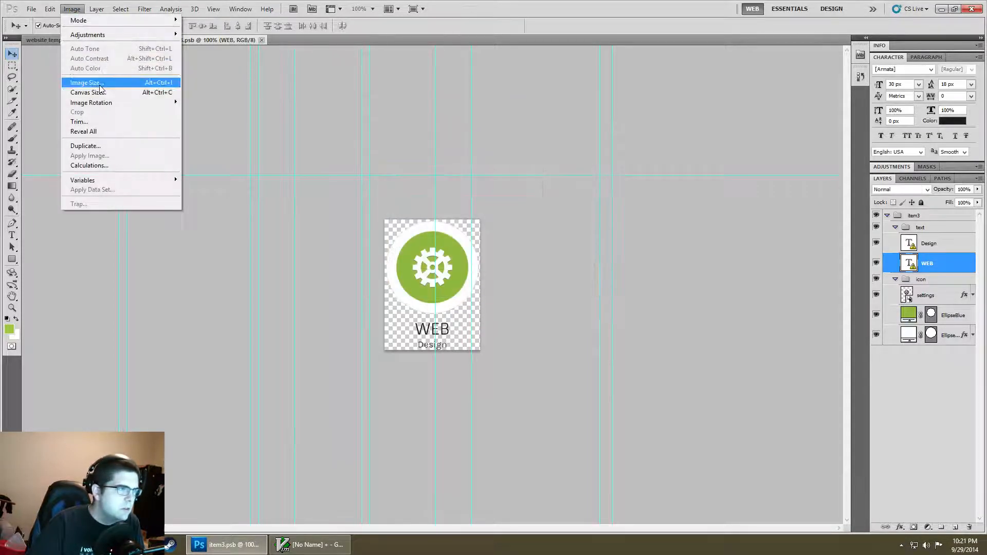
left_click(88, 92)
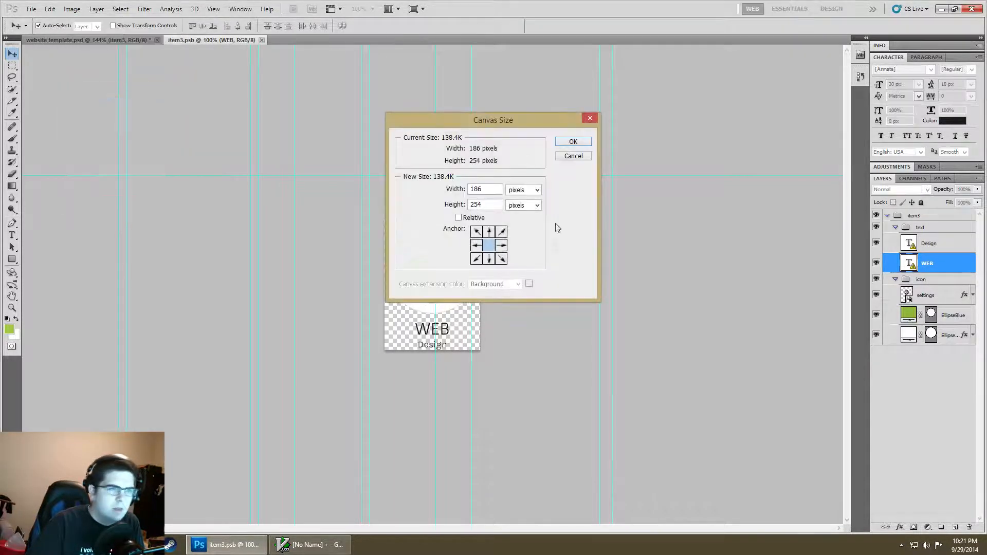
left_click(489, 231)
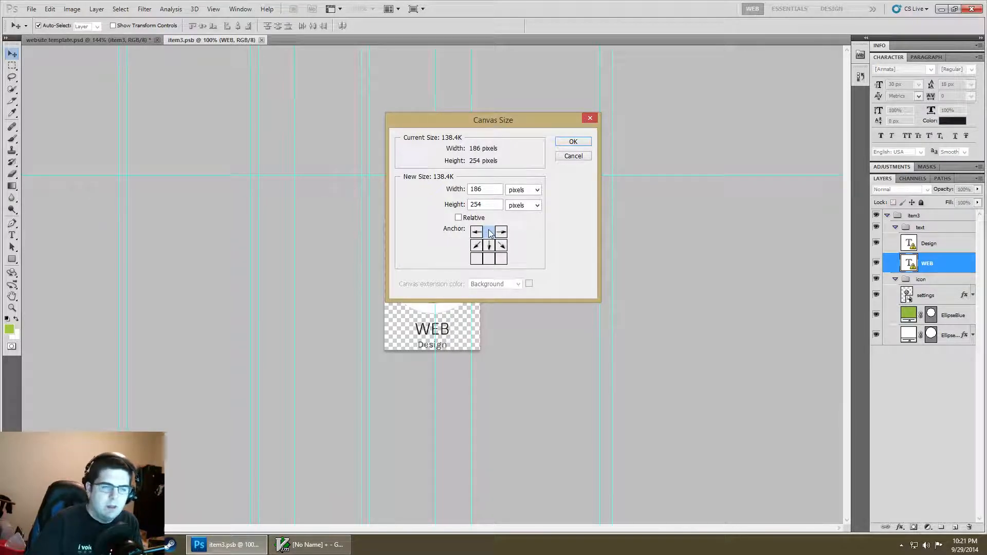
mouse_move(497, 218)
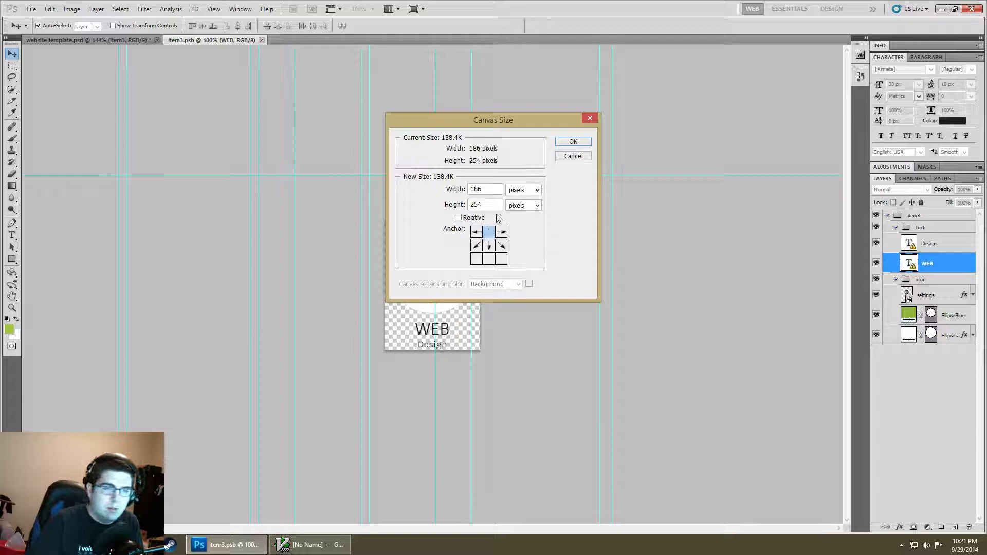
triple_click(485, 190)
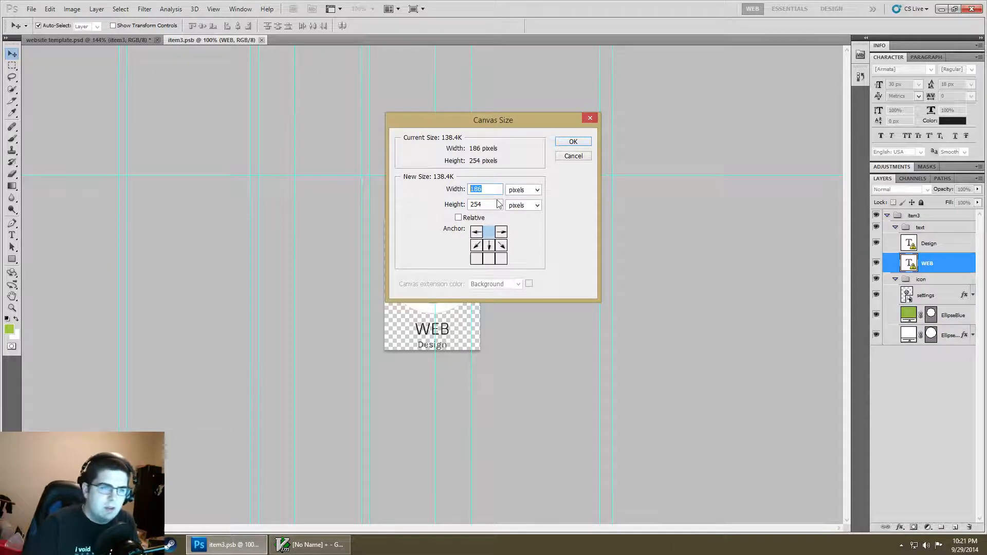
type("186")
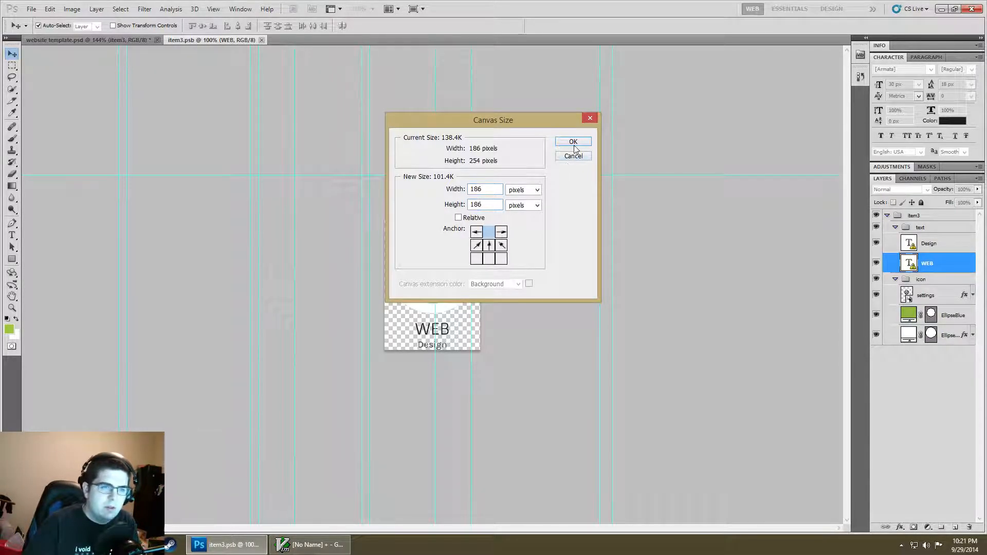
left_click(572, 140)
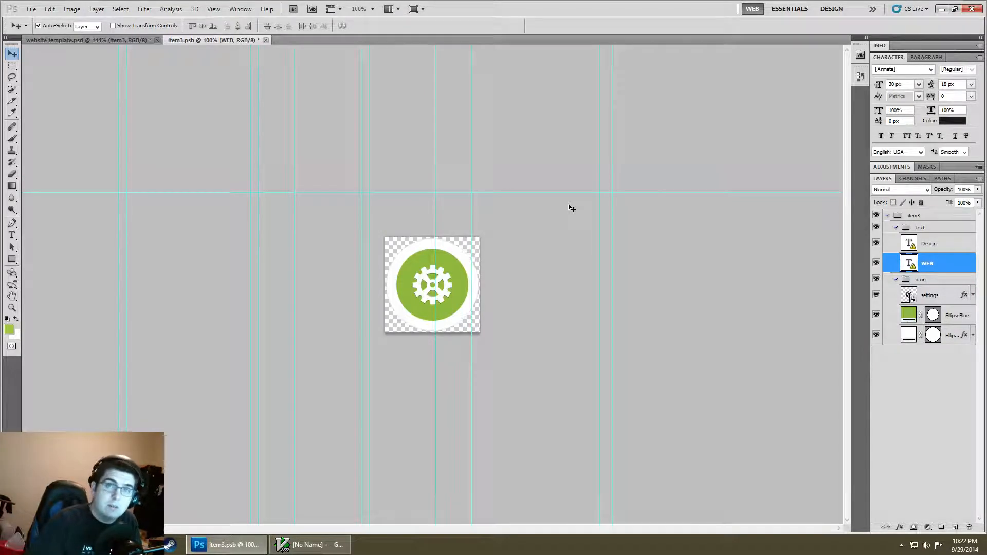
mouse_move(554, 255)
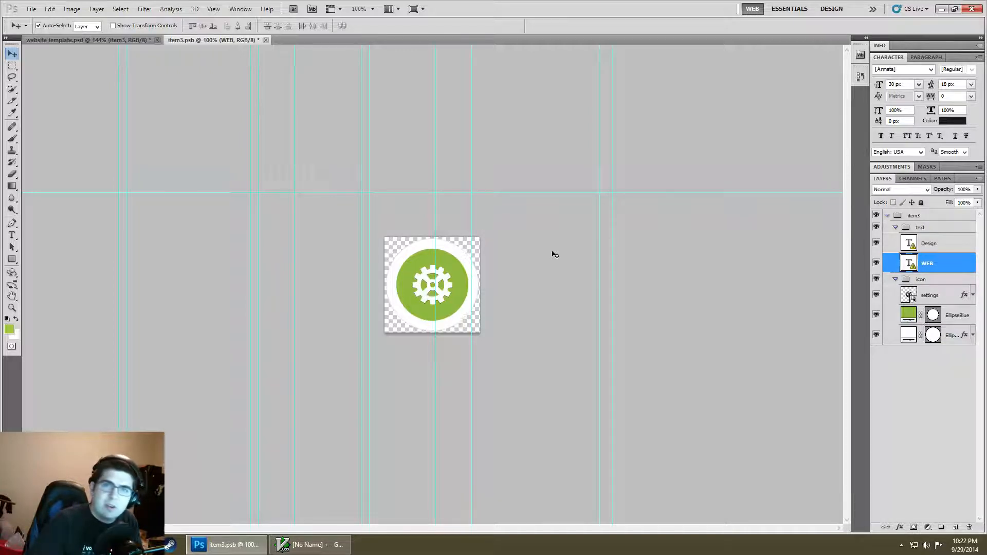
Raise the canvas height to 256 px, then to 300 px
left_click(72, 8)
type("2")
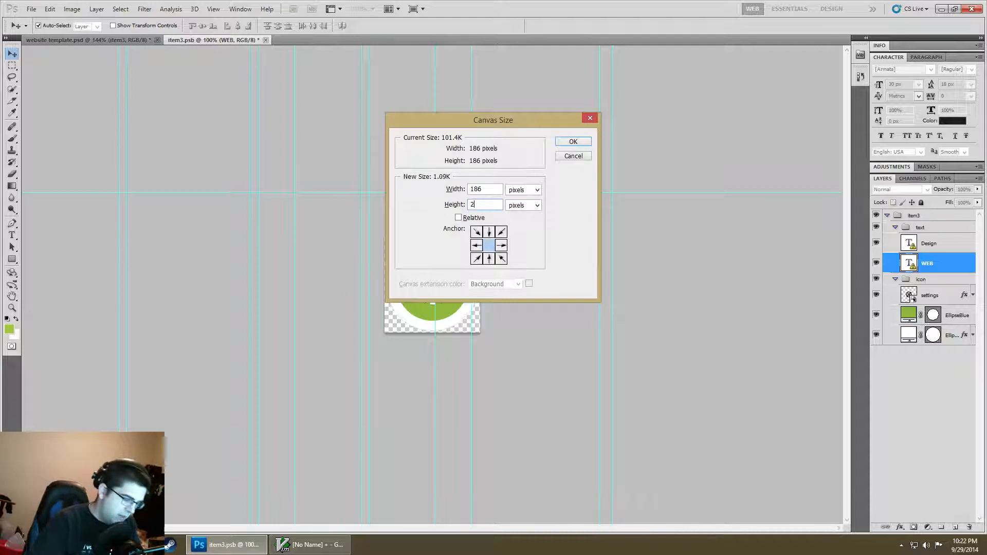
left_click(571, 141)
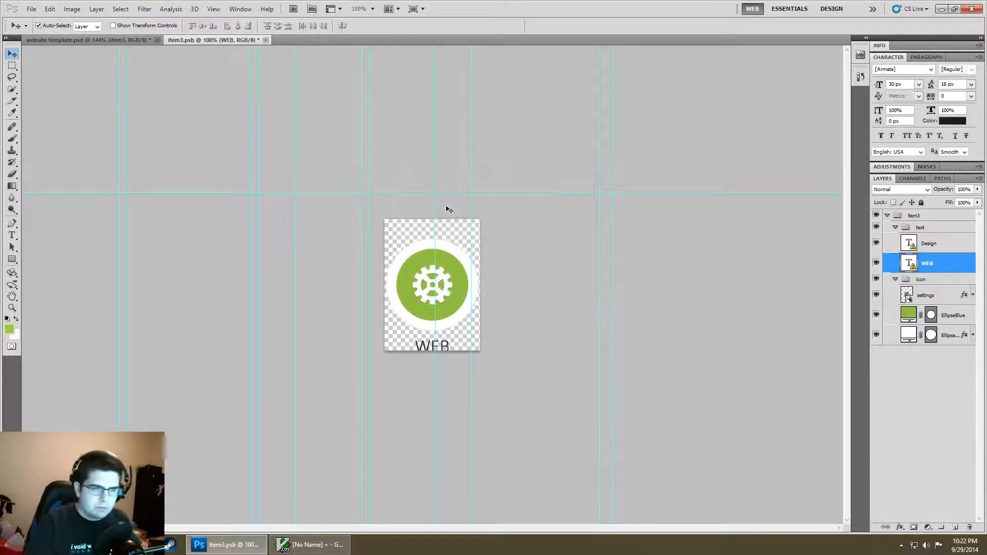
left_click(72, 9)
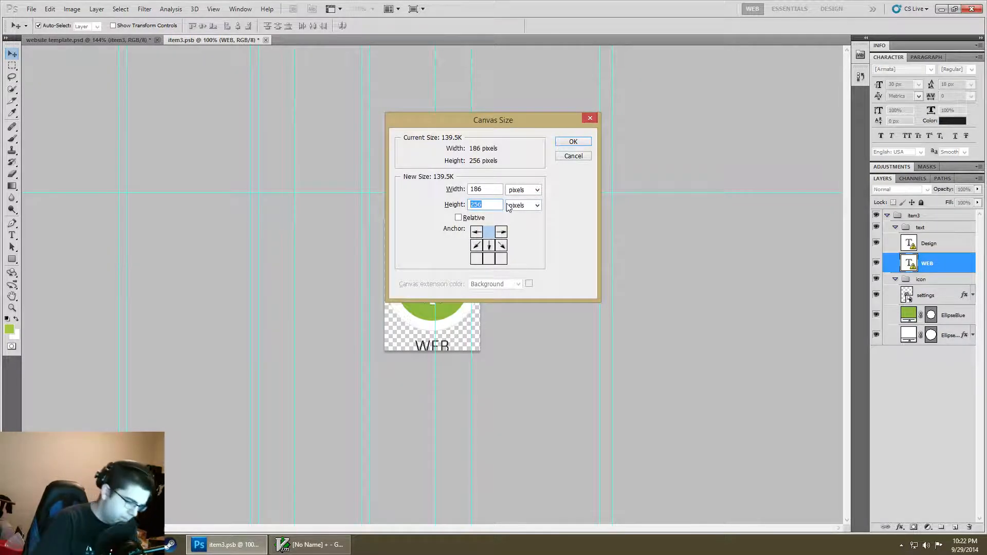
type("300")
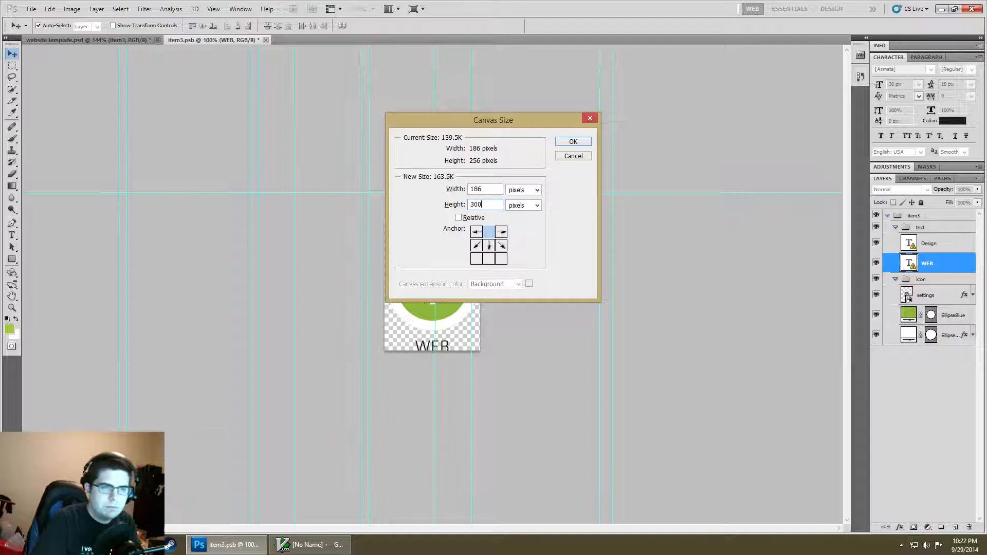
left_click(571, 141)
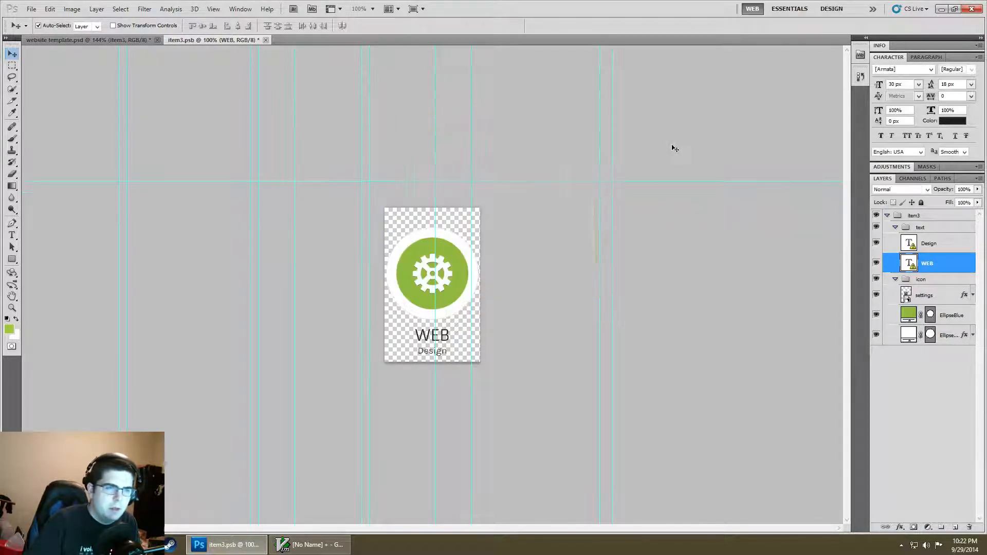
mouse_move(642, 182)
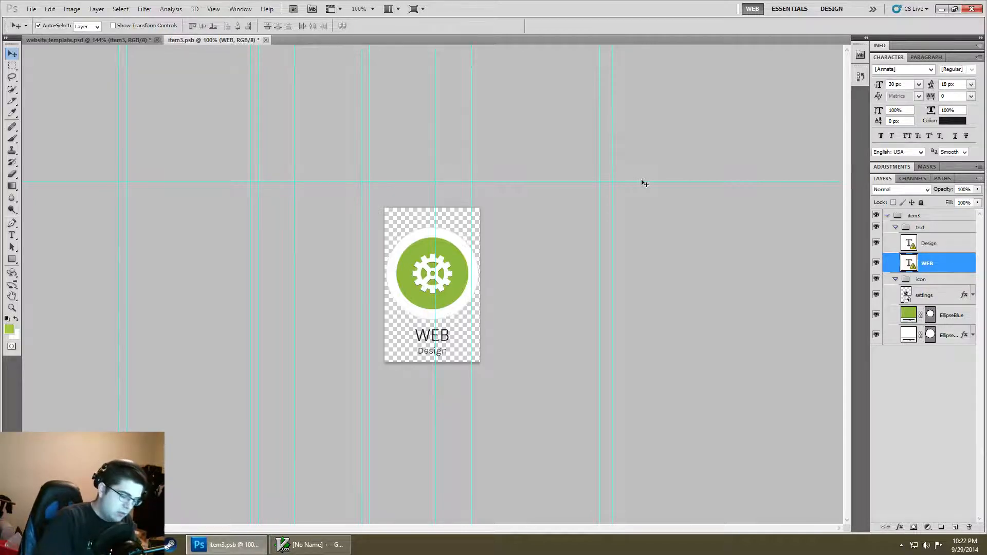
Try image sizes 600 and 200 with Constrain Proportions toggled, and apply non-proportionally
left_click(72, 9)
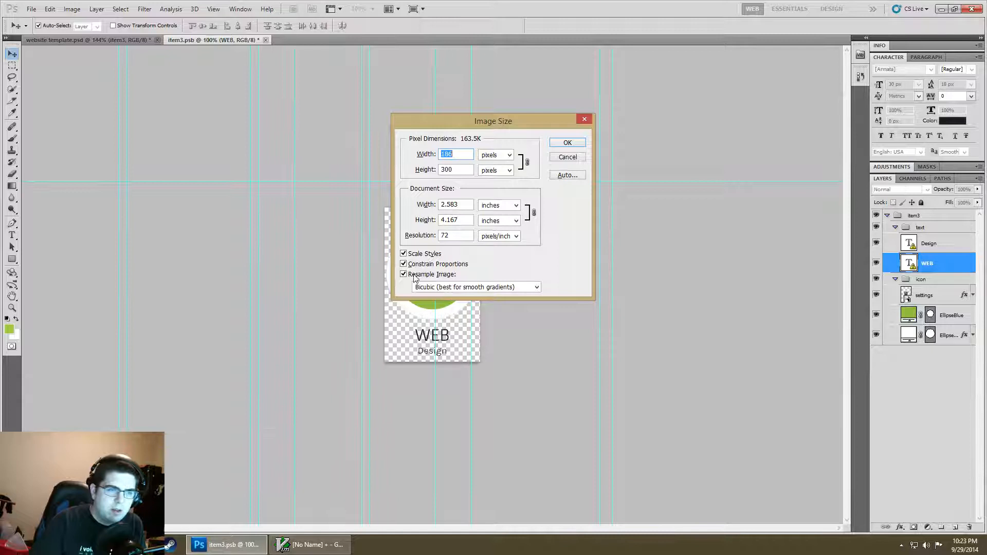
left_click(403, 264)
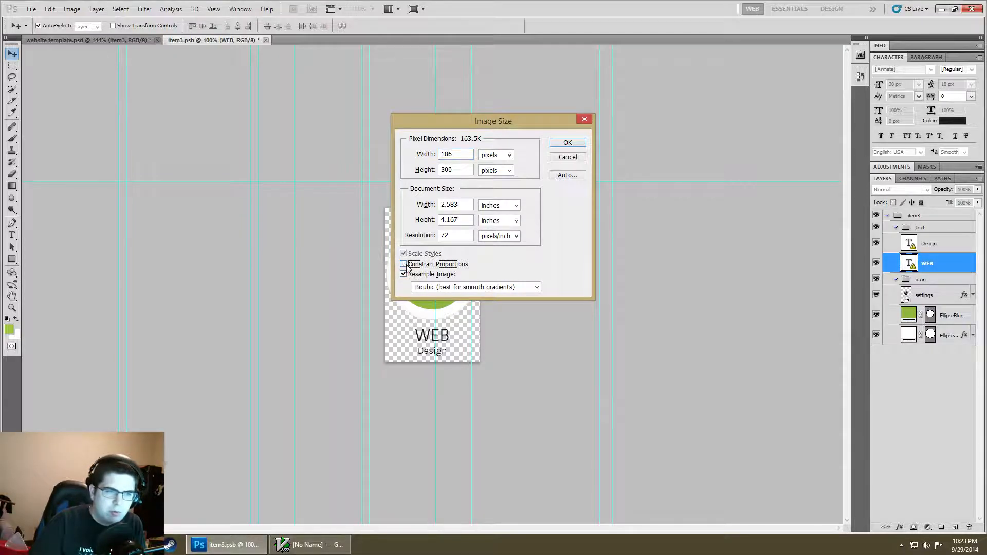
left_click(402, 263)
type("700")
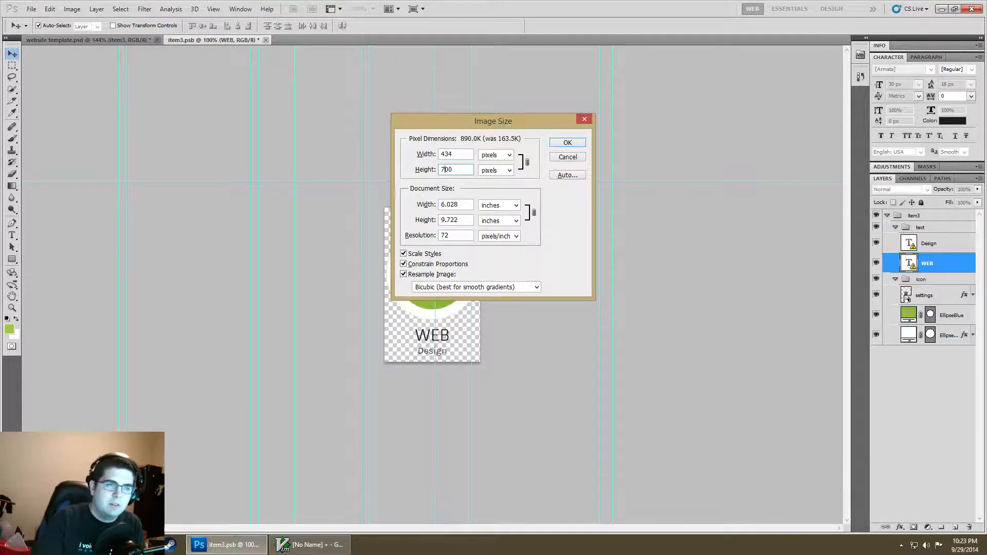
type("600")
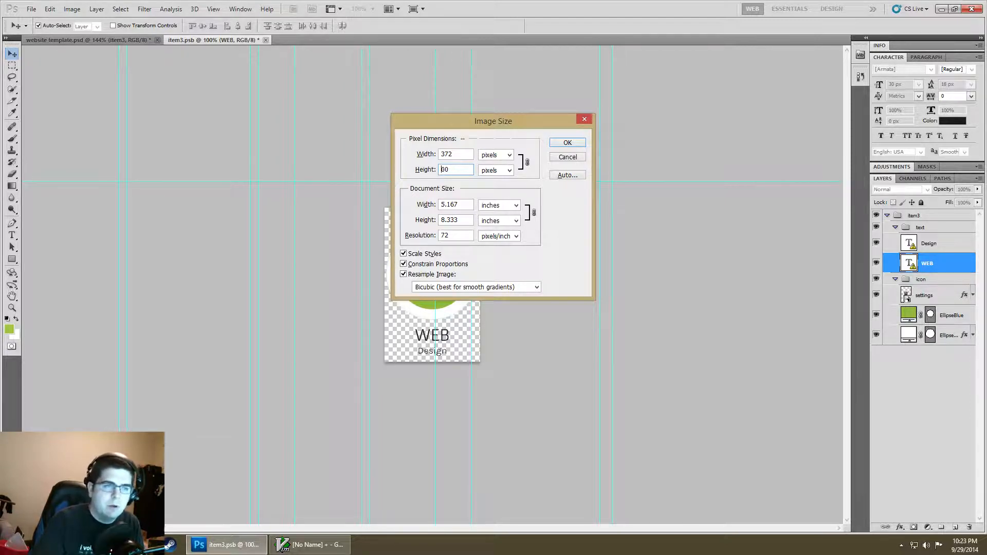
type("200")
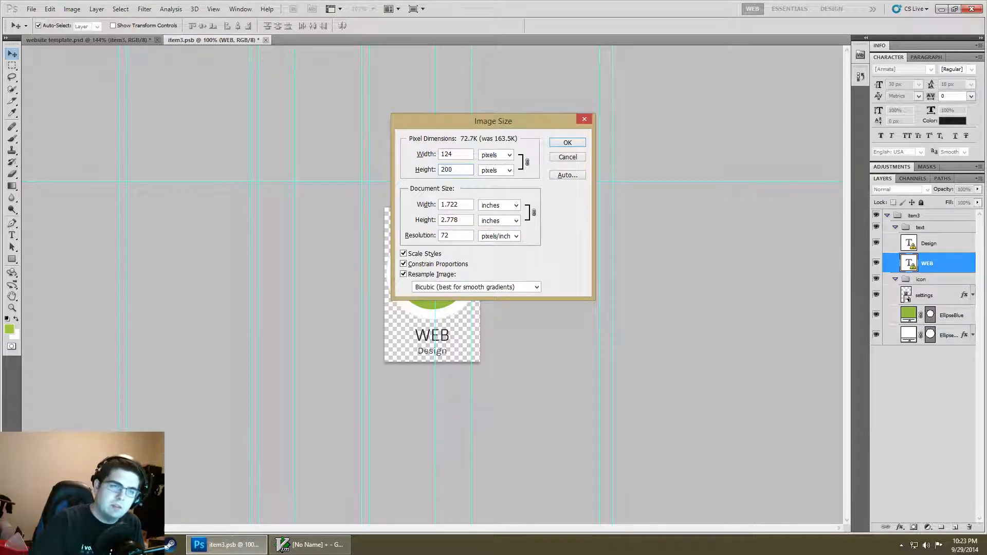
left_click(403, 264)
type("400")
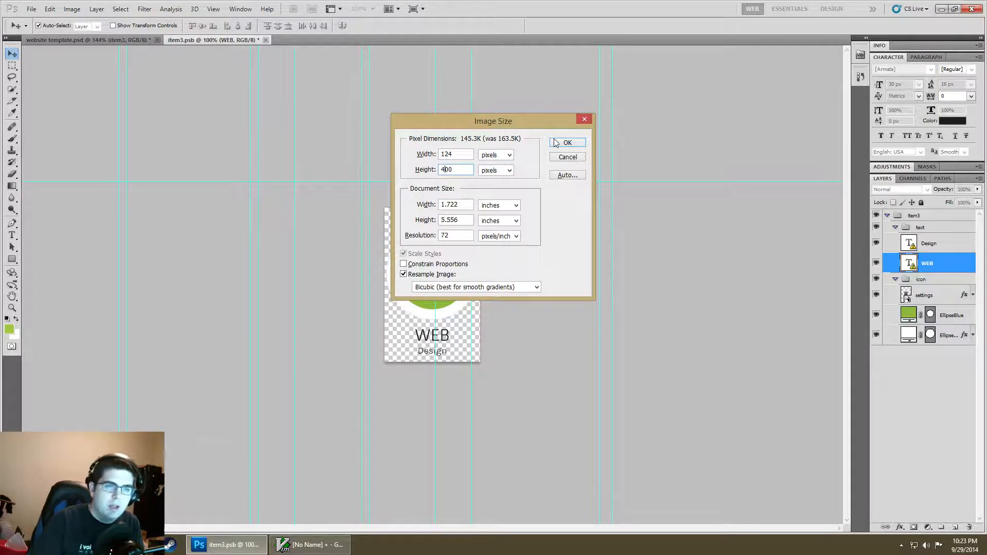
left_click(566, 142)
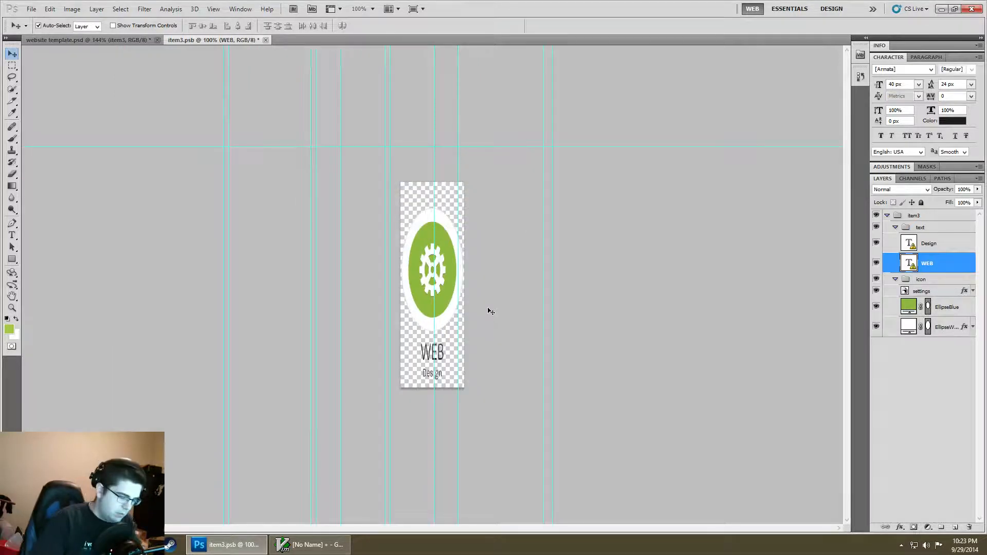
Resize the image again with a value of 60, triggering the missing-font warning
left_click(72, 9)
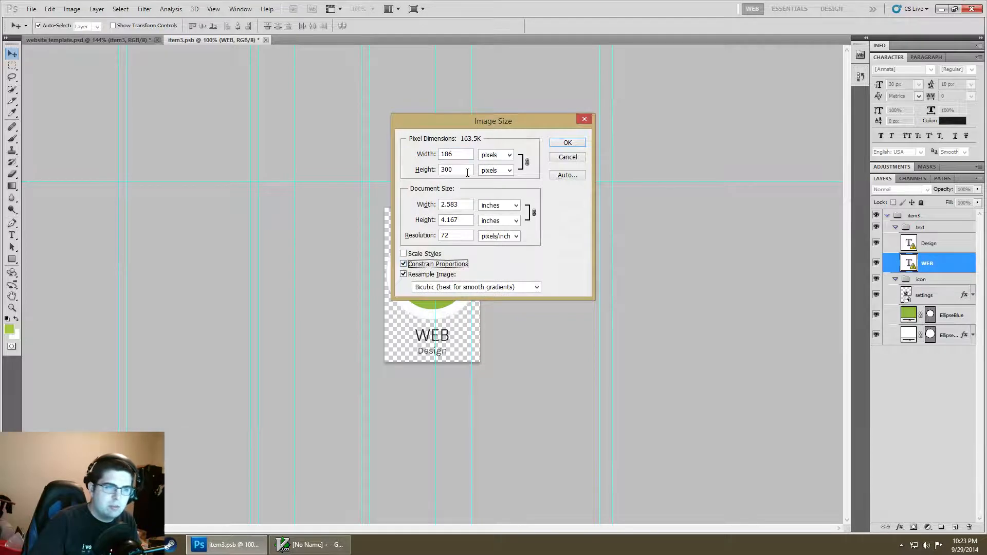
type("60")
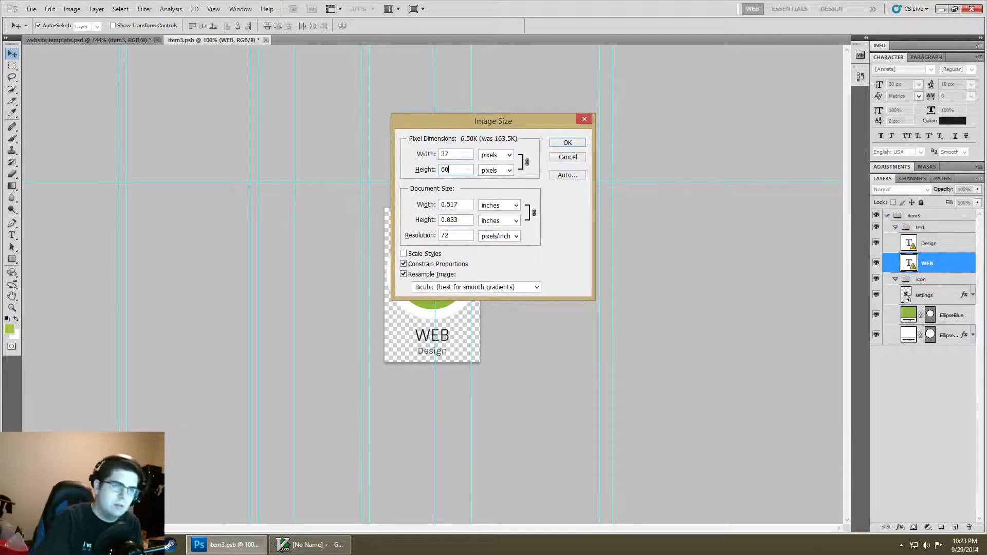
left_click(565, 142)
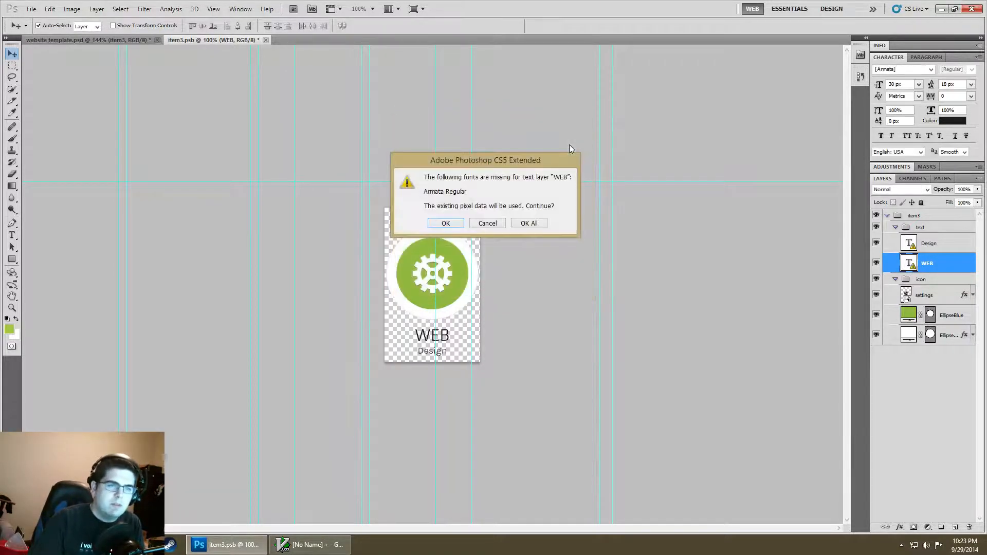
Accept the missing Armata Regular font warning so the resize completes
left_click(445, 222)
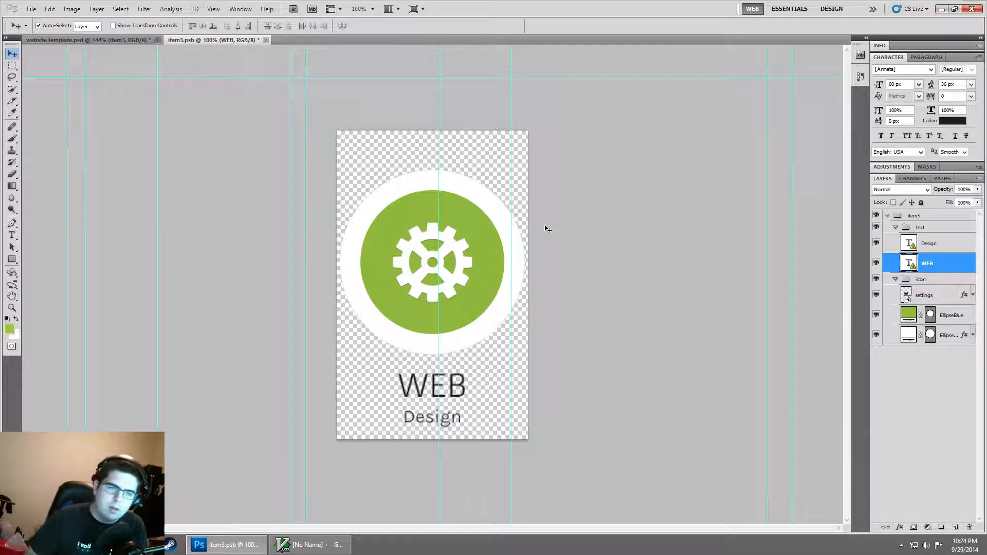
mouse_move(421, 254)
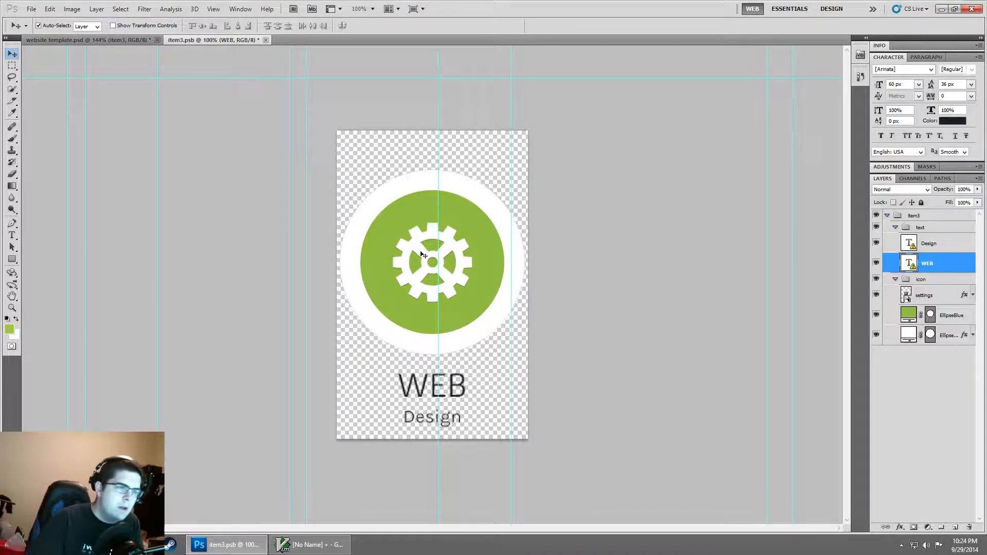
Select the settings (gear icon) layer and start Free Transform with Ctrl+T
left_click(925, 294)
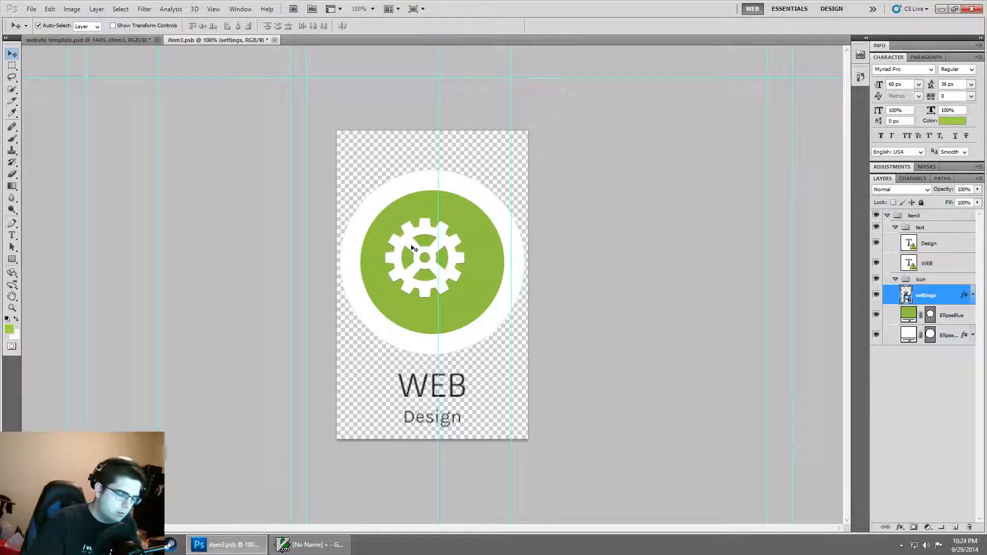
key("ctrl+t")
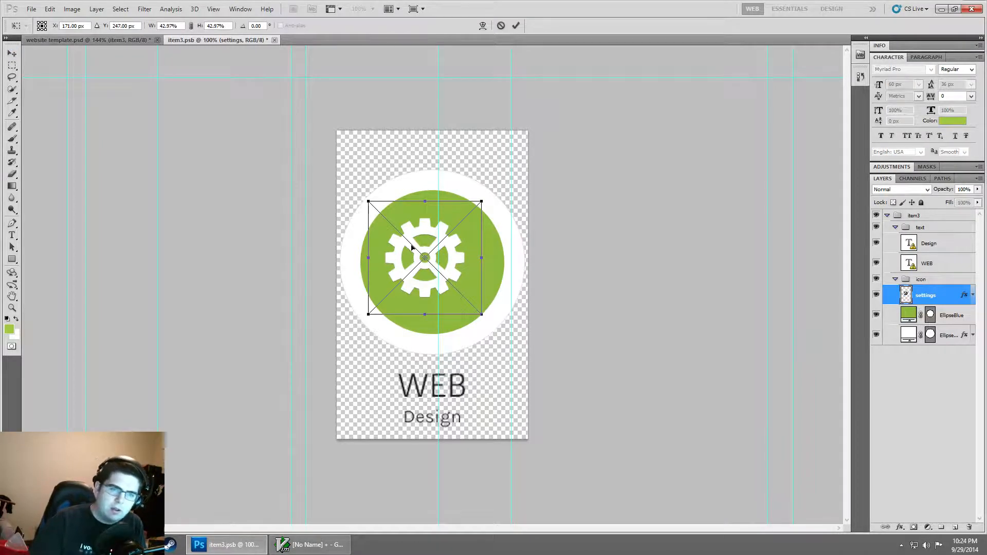
mouse_move(485, 192)
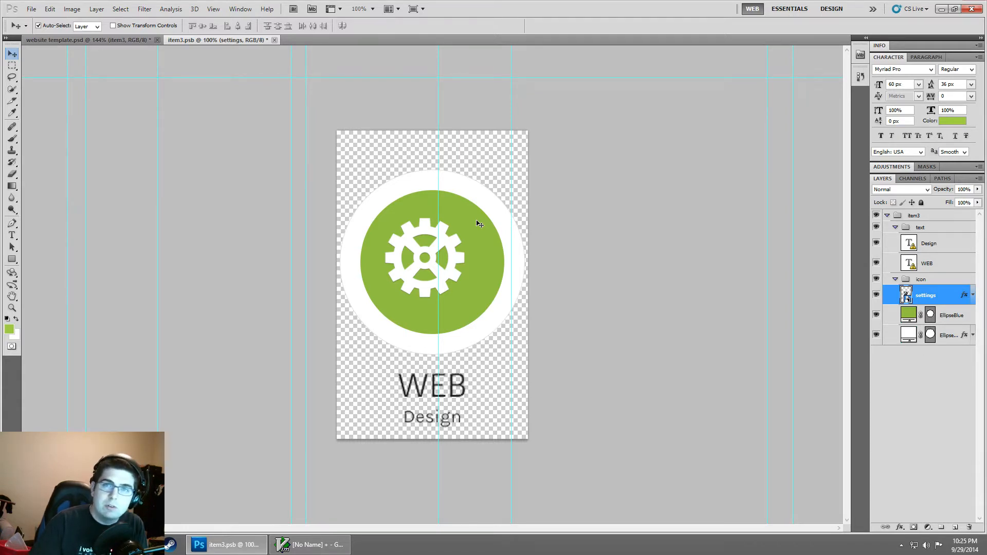
mouse_move(386, 292)
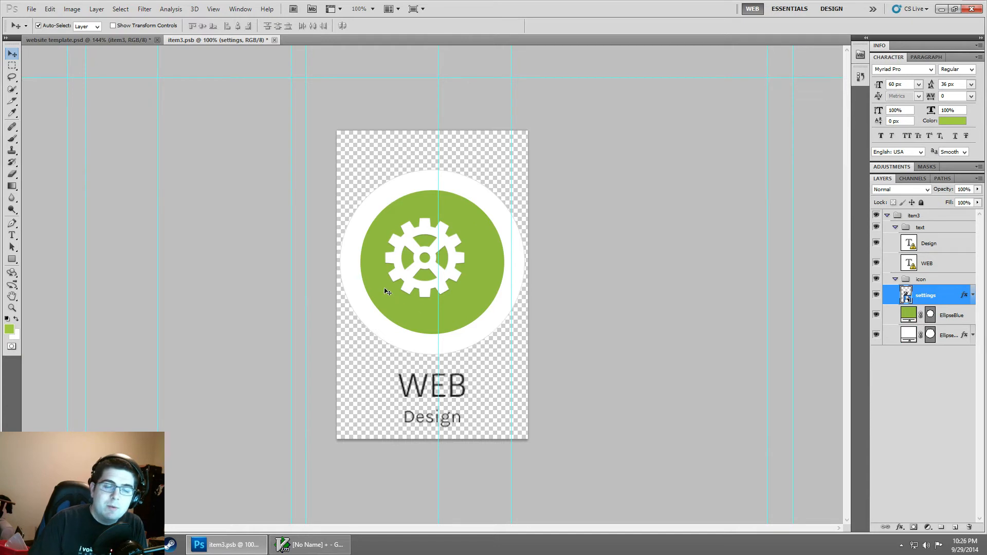